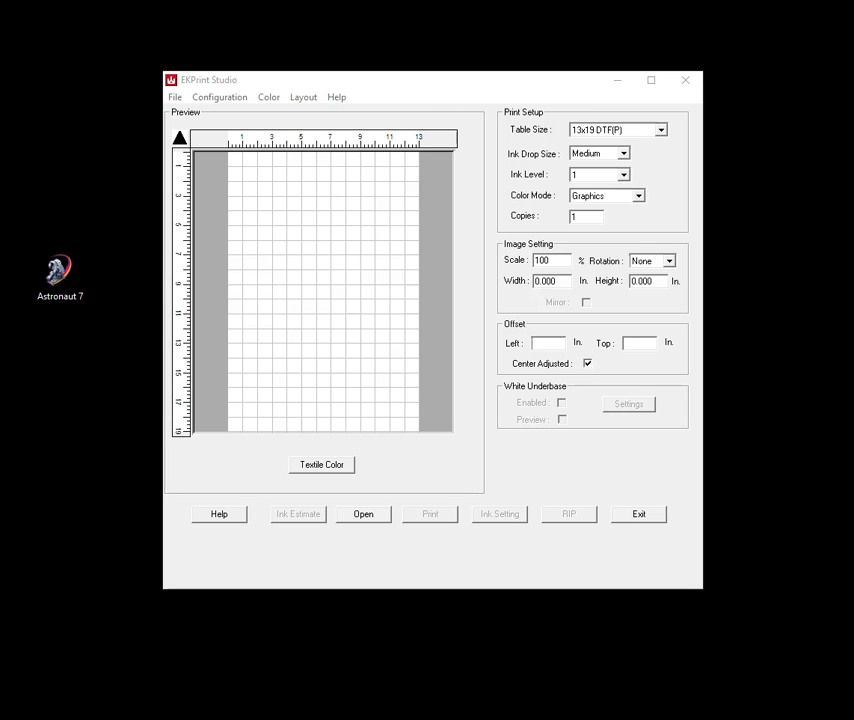
pyautogui.moveTo(98, 270)
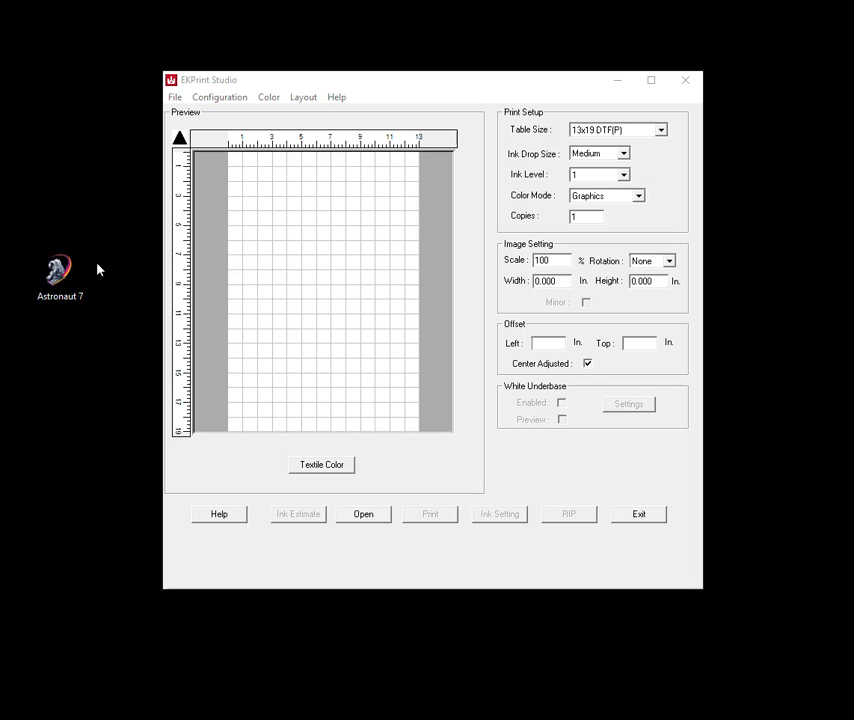
pyautogui.moveTo(304, 244)
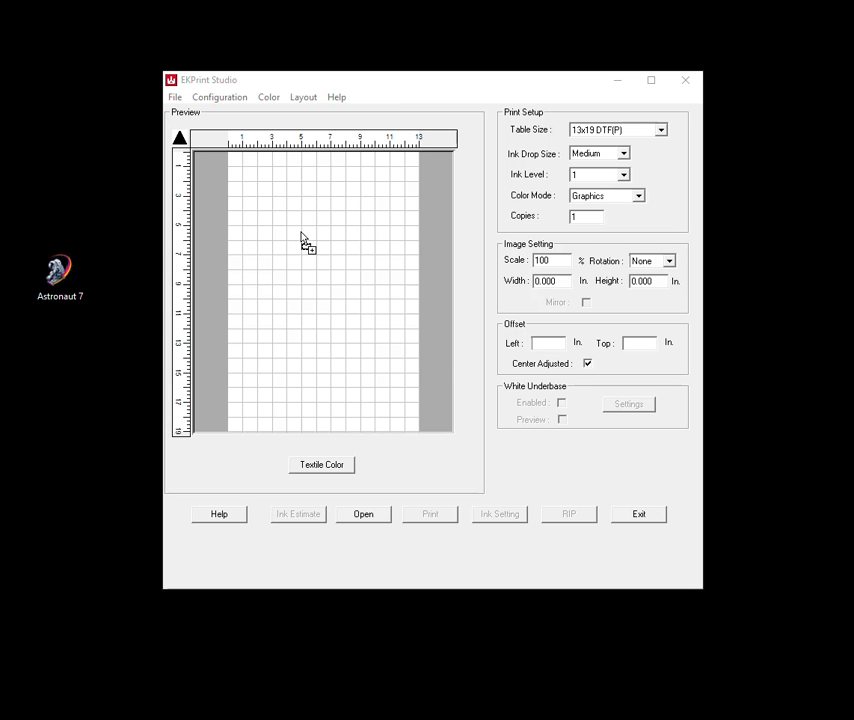
# Load Astronaut T.png onto the 13x19 DTF table at a 3-inch left offset, below the top edge.
pyautogui.click(364, 512)
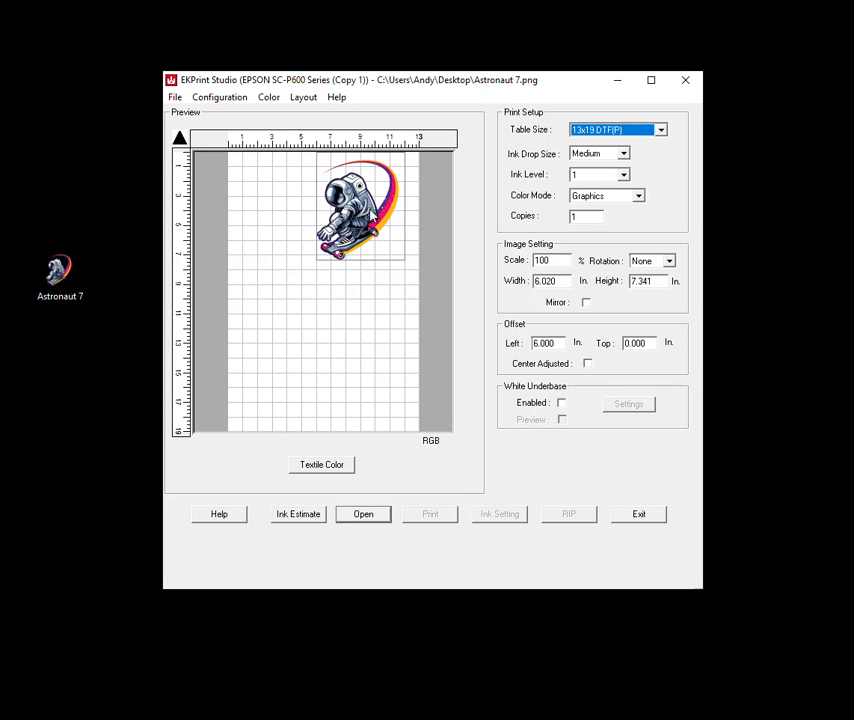
pyautogui.moveTo(356, 210); pyautogui.dragTo(370, 210)
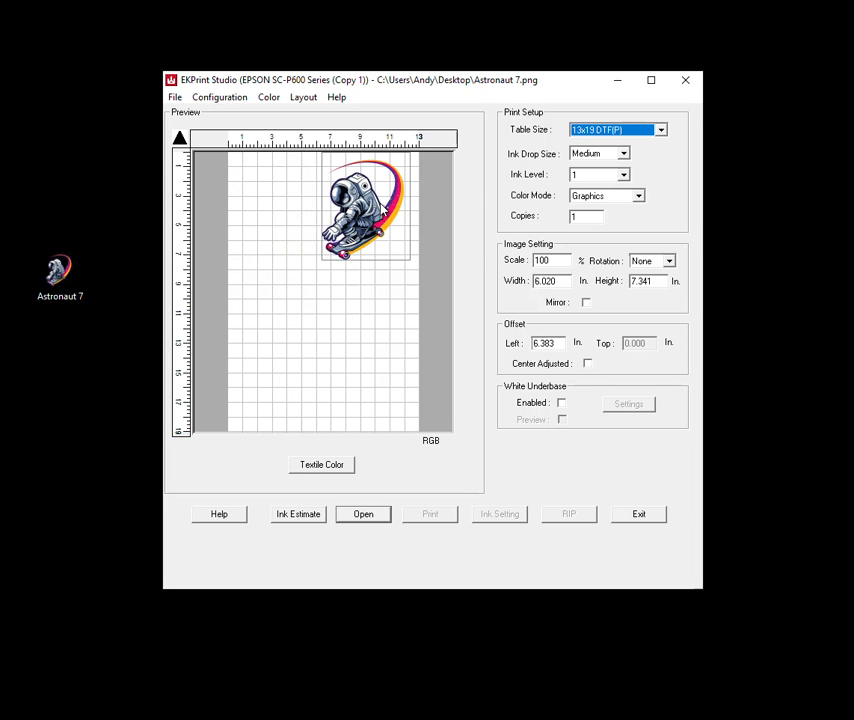
pyautogui.moveTo(364, 204); pyautogui.dragTo(304, 204)
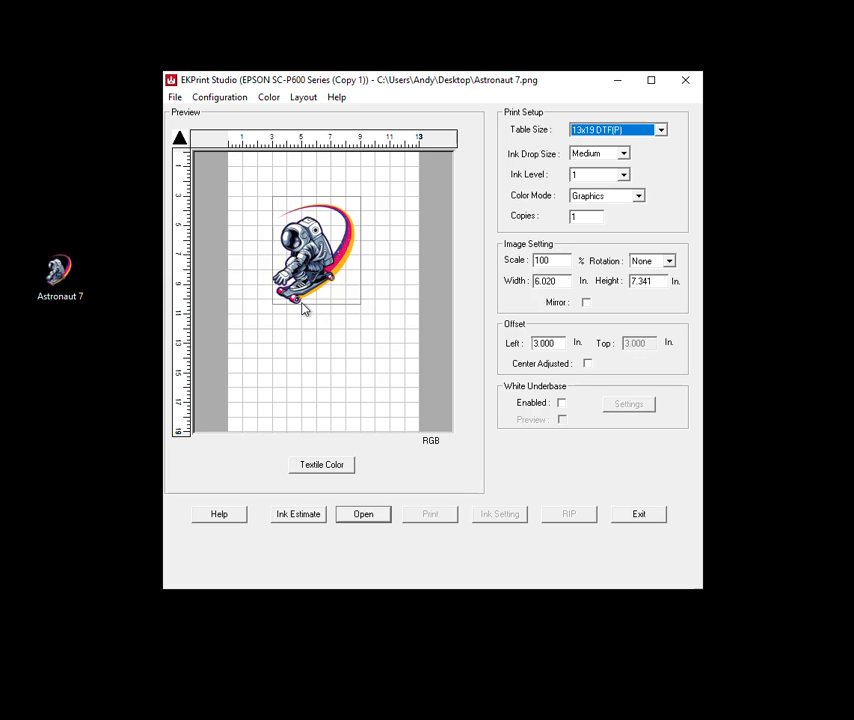
pyautogui.moveTo(328, 186)
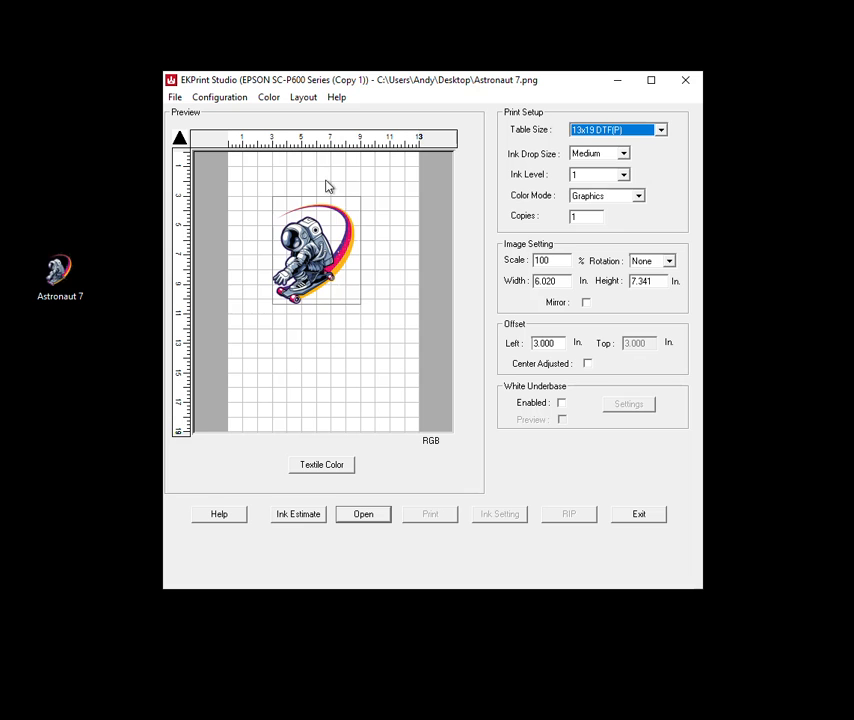
pyautogui.moveTo(284, 184)
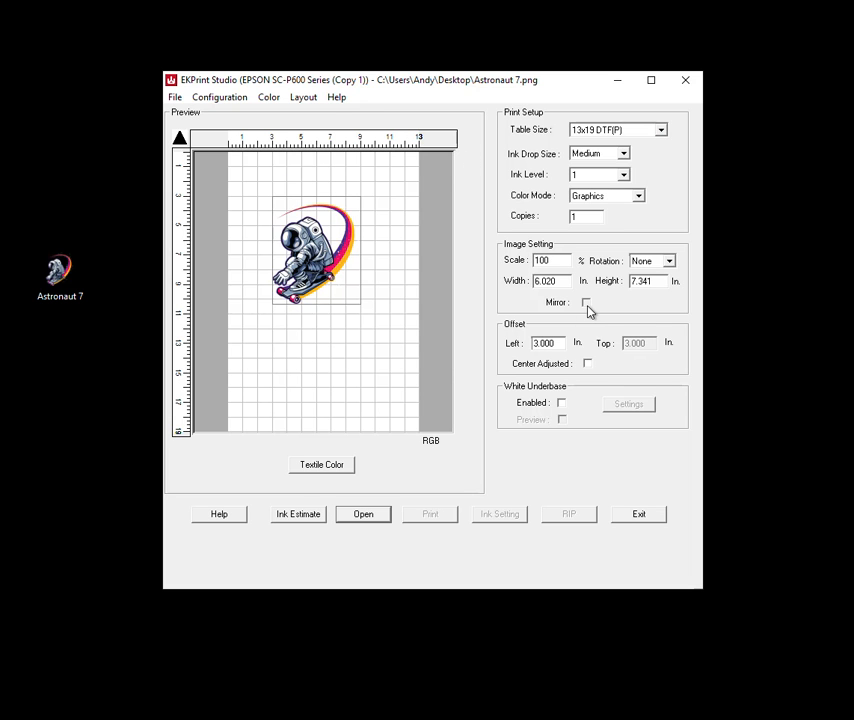
# Mirror the astronaut image horizontally via the Image Setting Mirror checkbox.
pyautogui.click(586, 302)
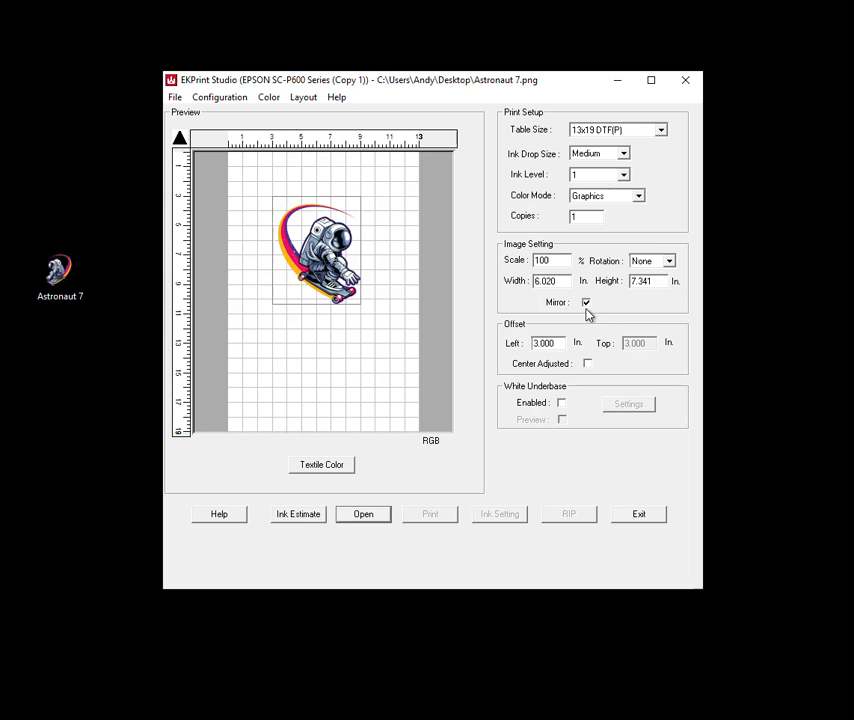
pyautogui.moveTo(466, 194)
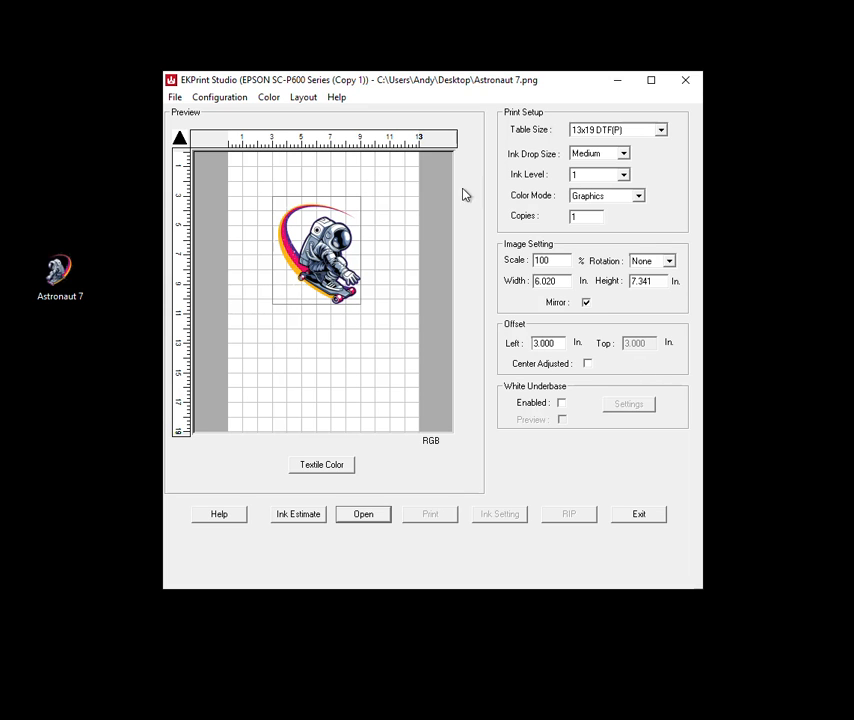
pyautogui.moveTo(580, 156)
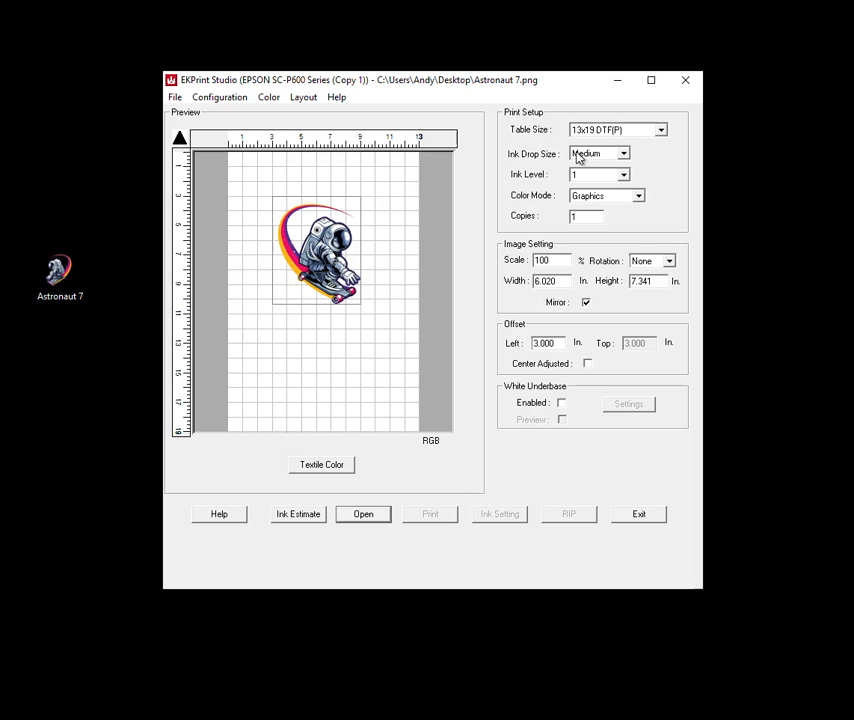
pyautogui.moveTo(630, 212)
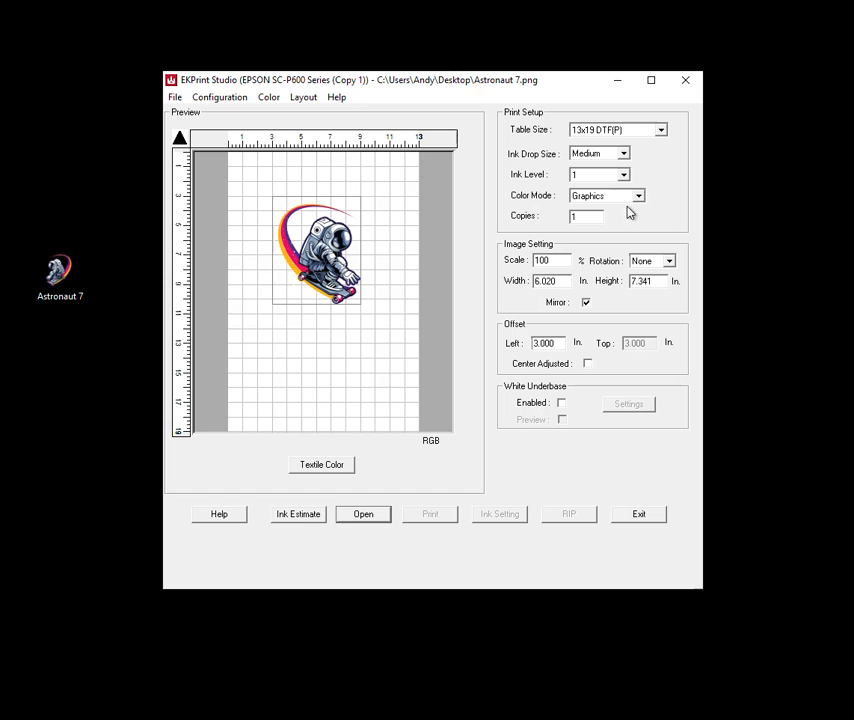
# Keep the ink level at 1 and the ink drop size at Medium.
pyautogui.click(624, 174)
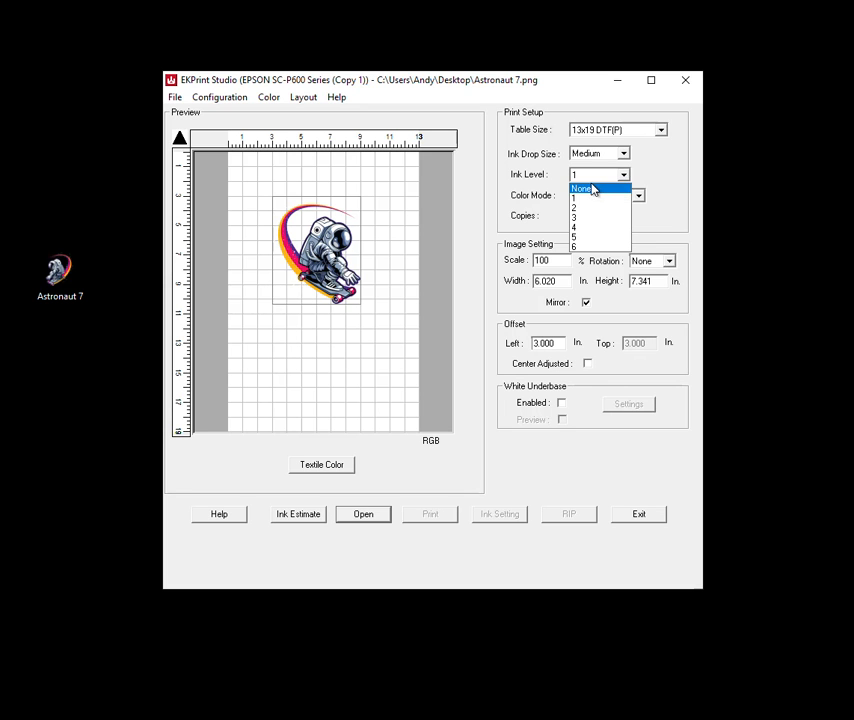
pyautogui.click(596, 188)
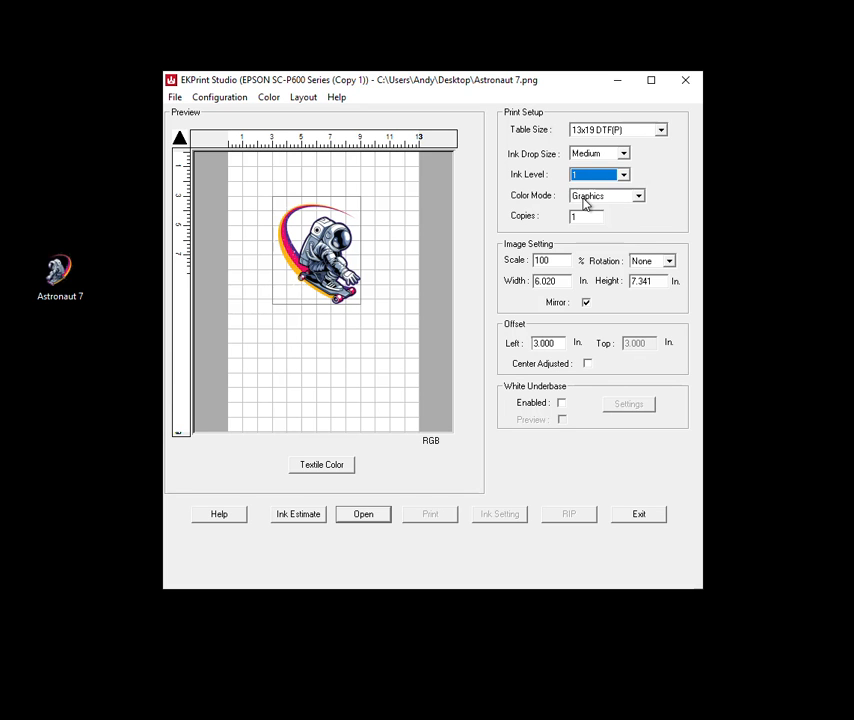
pyautogui.click(624, 174)
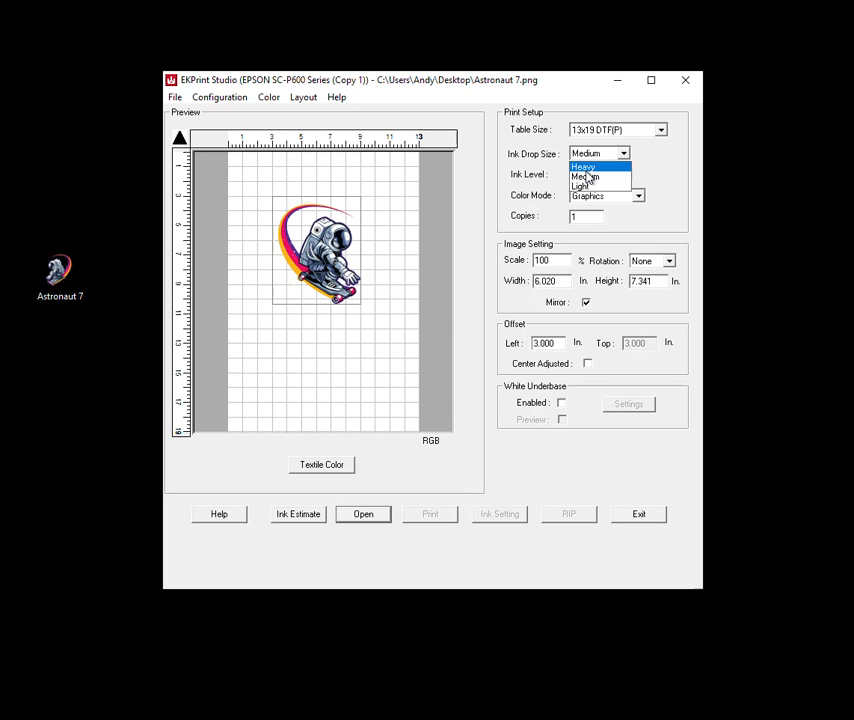
pyautogui.click(588, 176)
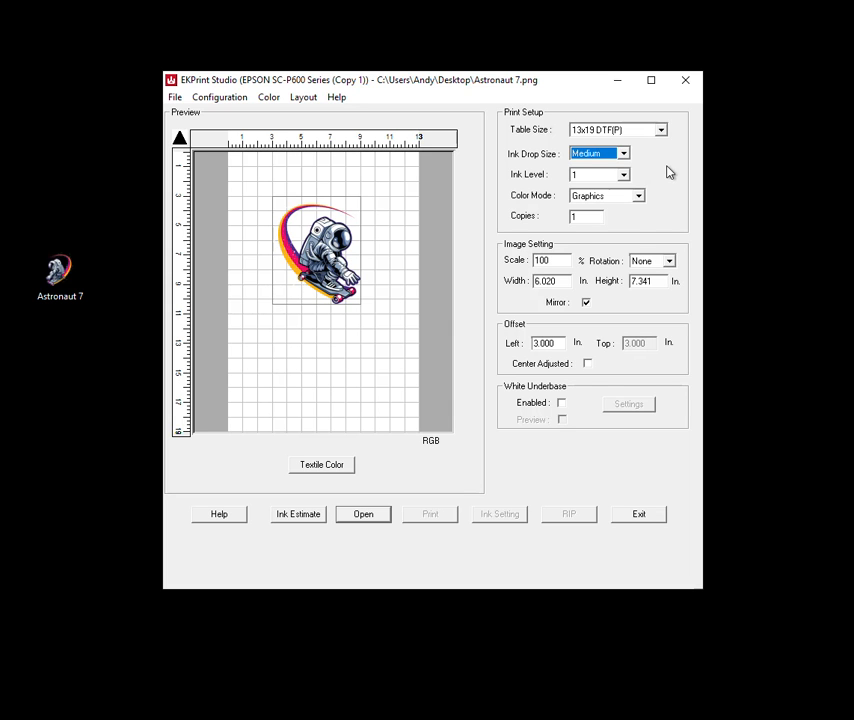
# Try Photo and Vivid color modes, then settle on Logo.
pyautogui.click(636, 196)
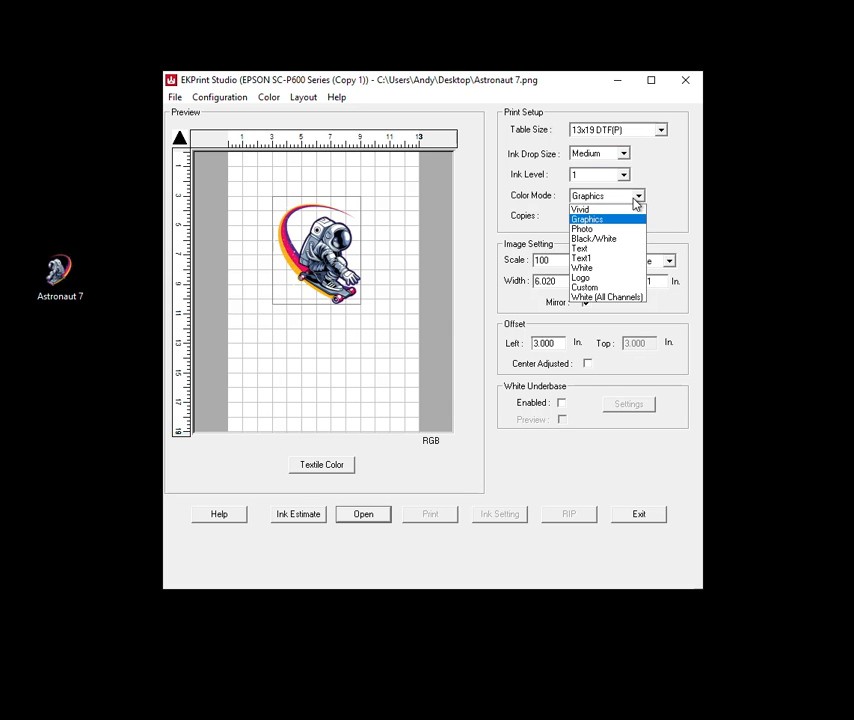
pyautogui.moveTo(588, 228)
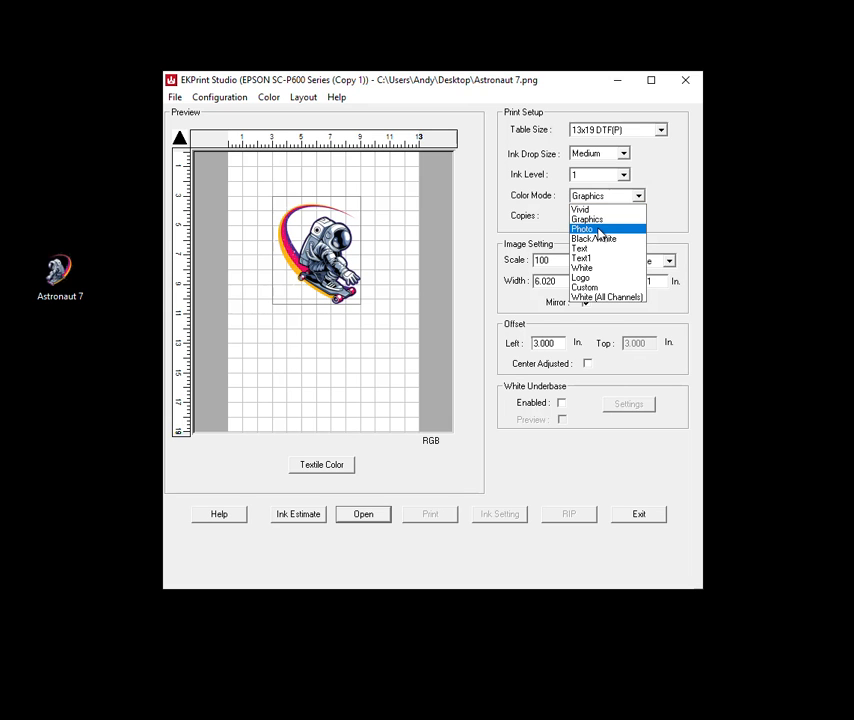
pyautogui.click(582, 228)
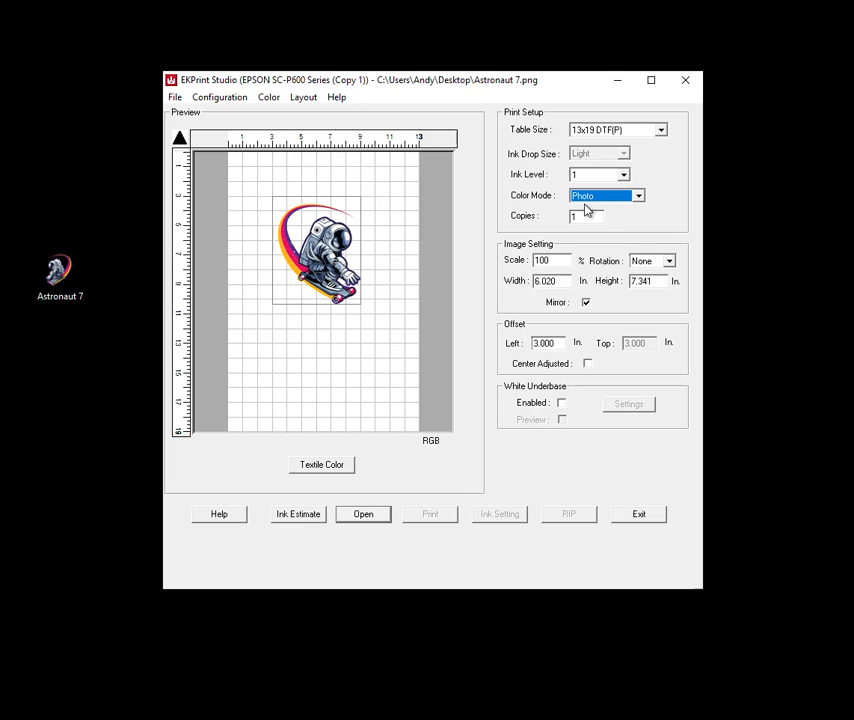
pyautogui.moveTo(584, 156)
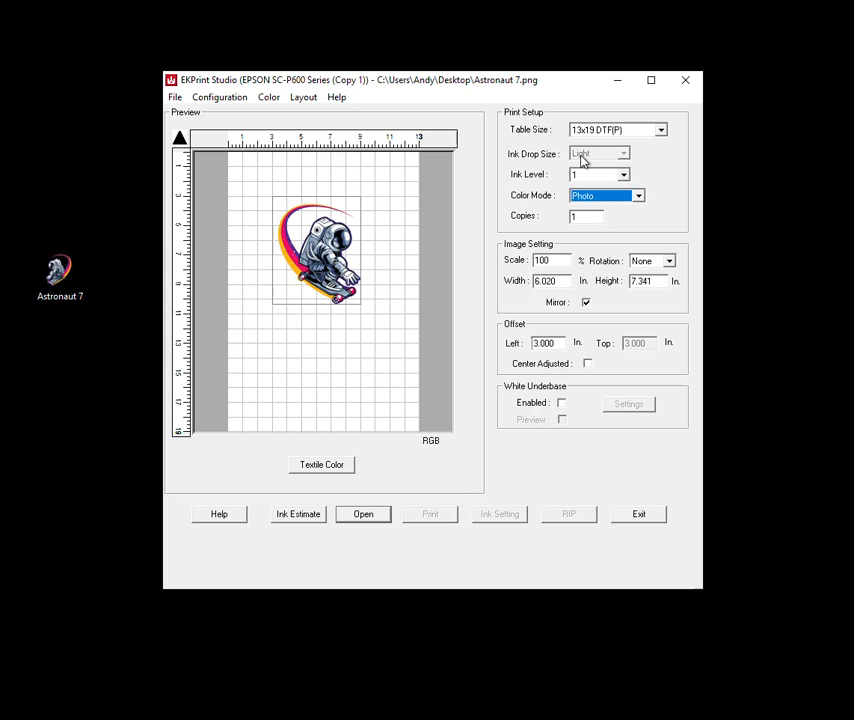
pyautogui.click(636, 196)
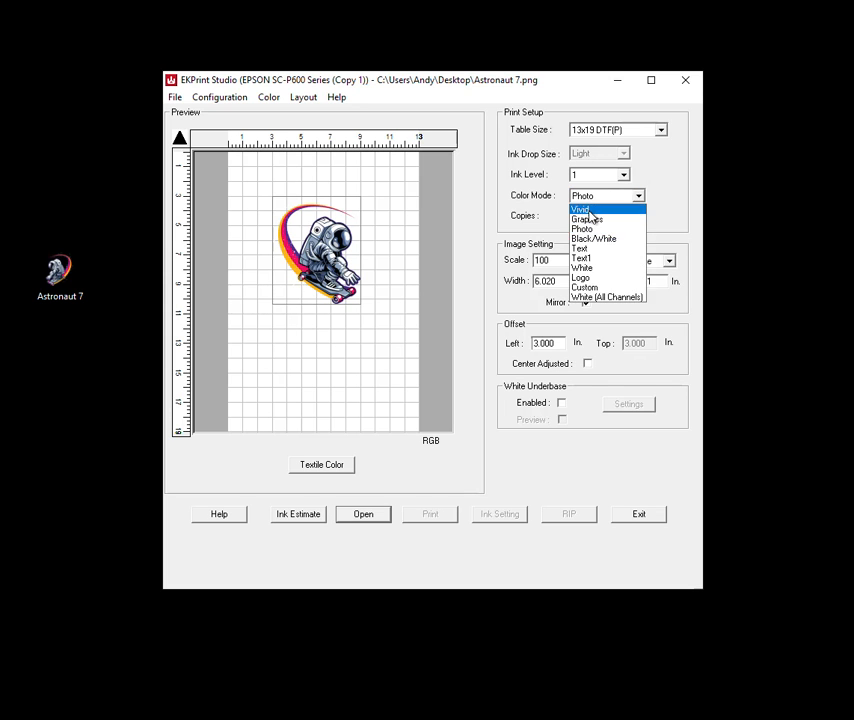
pyautogui.click(588, 218)
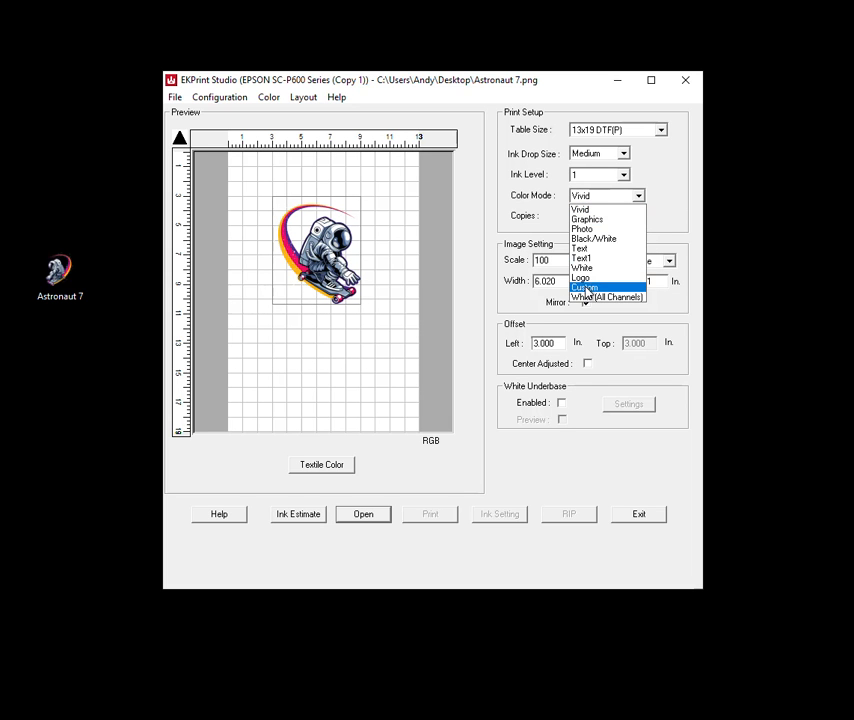
pyautogui.click(580, 280)
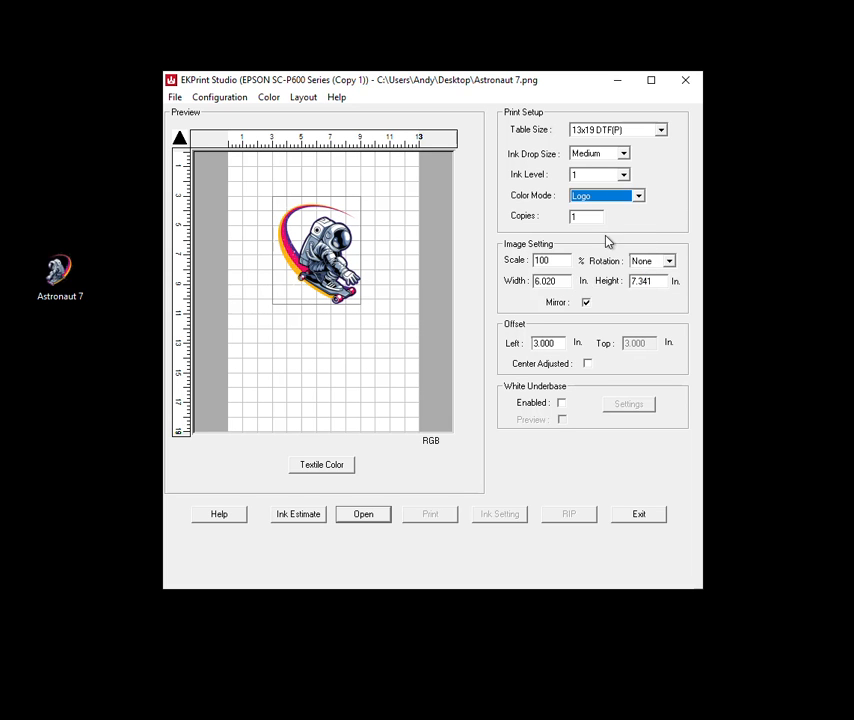
pyautogui.moveTo(570, 152)
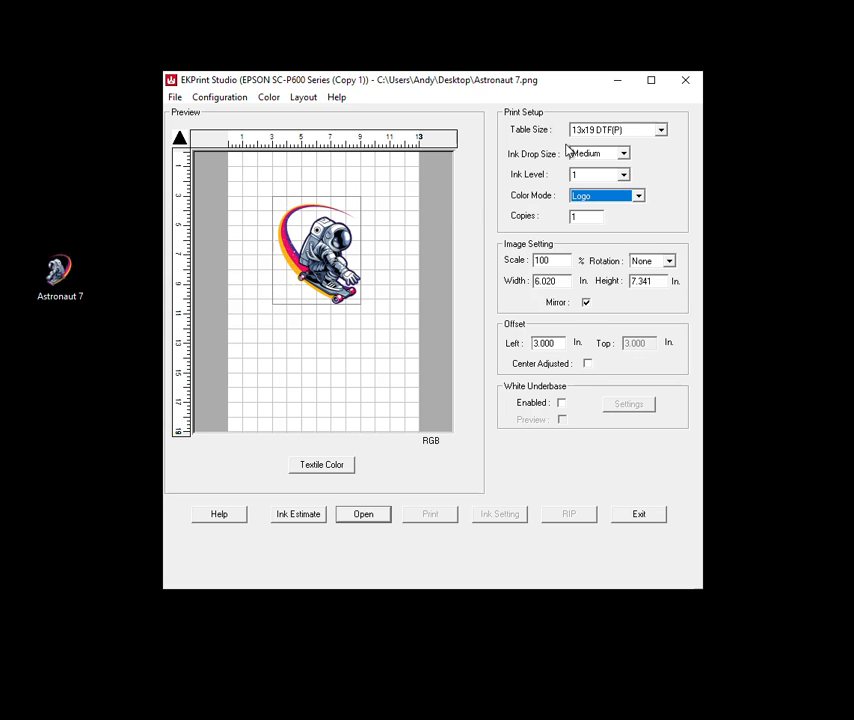
pyautogui.moveTo(568, 156)
pyautogui.write('200')
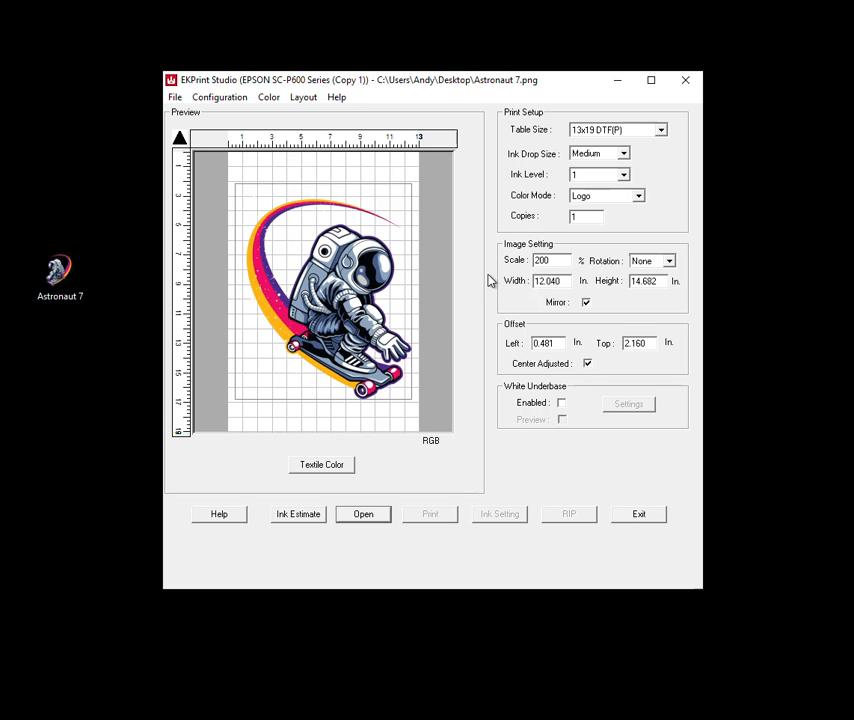
# Select the Scale value, ready to restore the astronaut to 100%.
pyautogui.tripleClick(544, 260)
pyautogui.write('100')
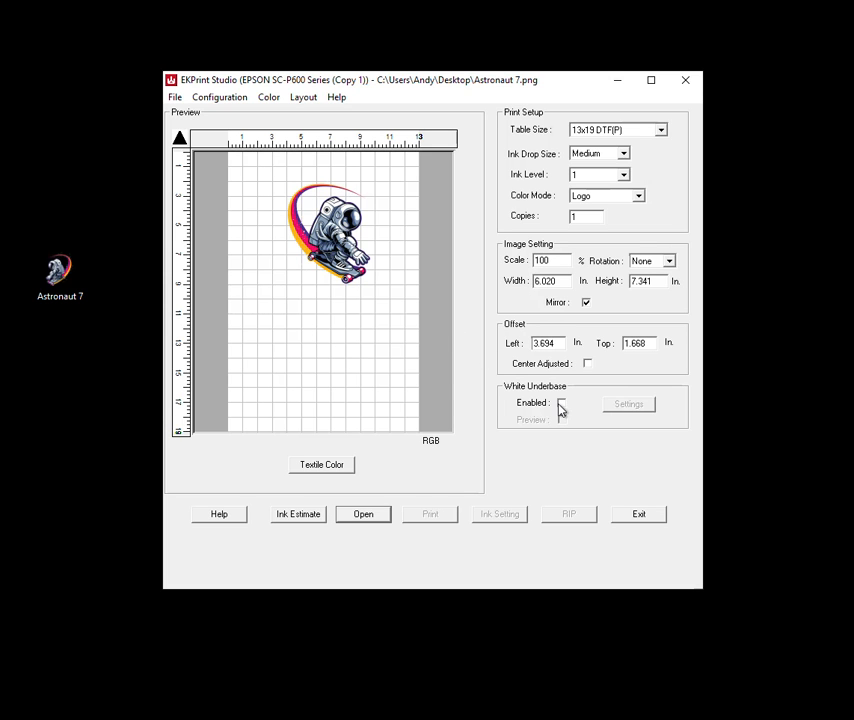
# Enable the white underbase with its preview and bring up the Black Textile Print Settings.
pyautogui.click(562, 402)
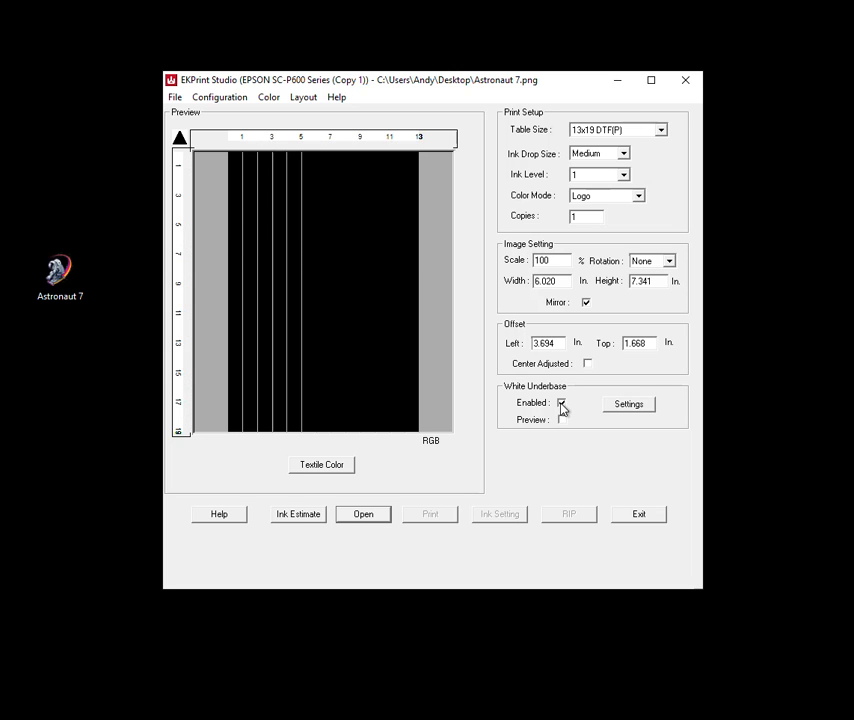
pyautogui.click(562, 420)
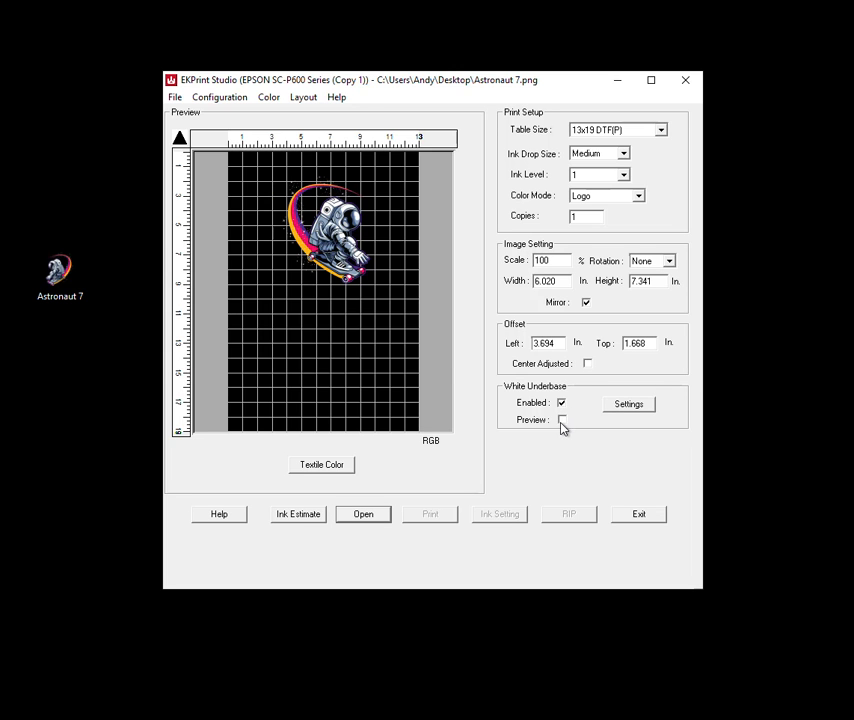
pyautogui.click(562, 420)
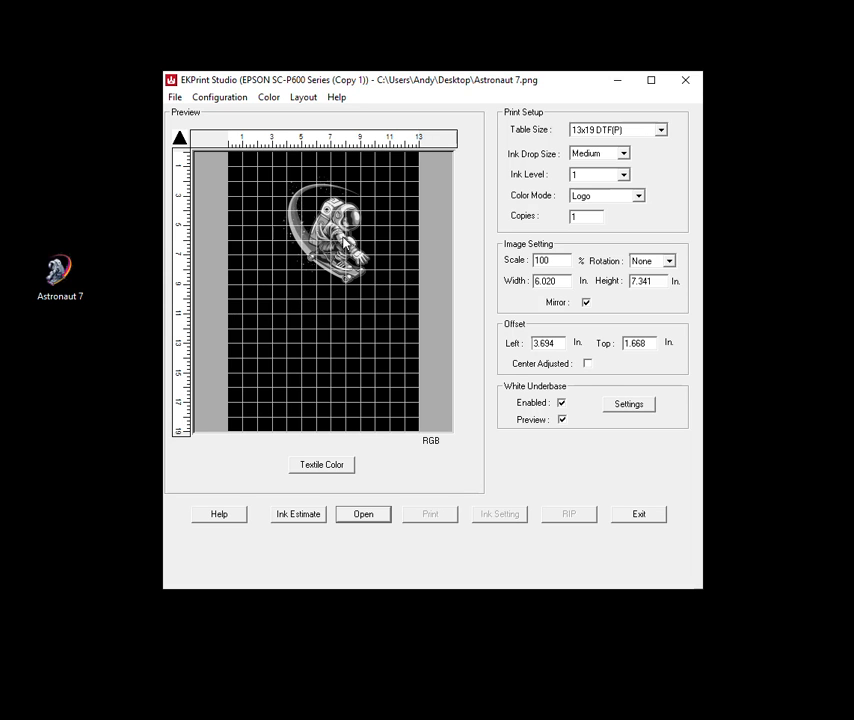
pyautogui.moveTo(308, 210)
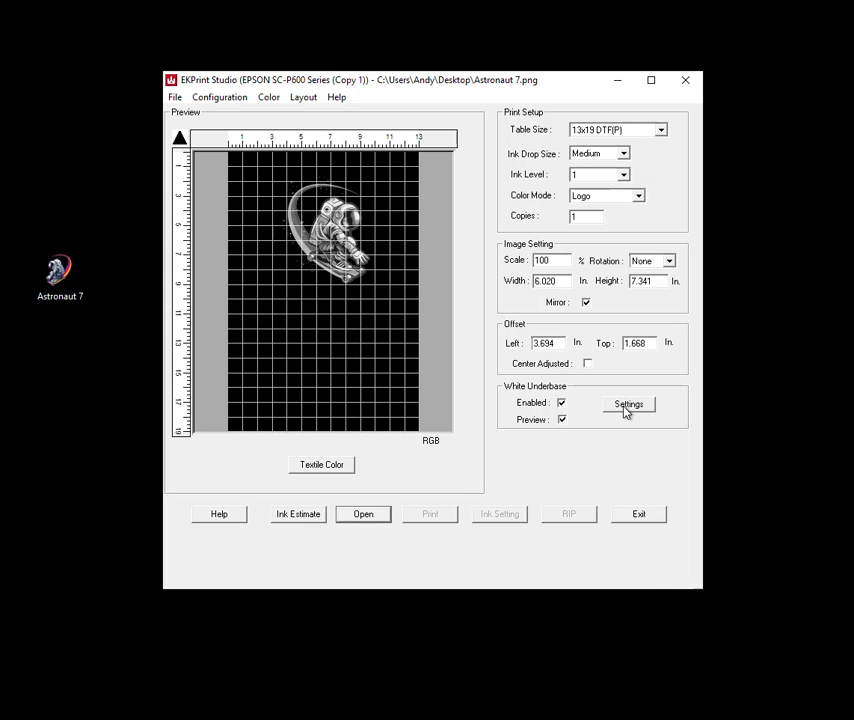
pyautogui.click(628, 404)
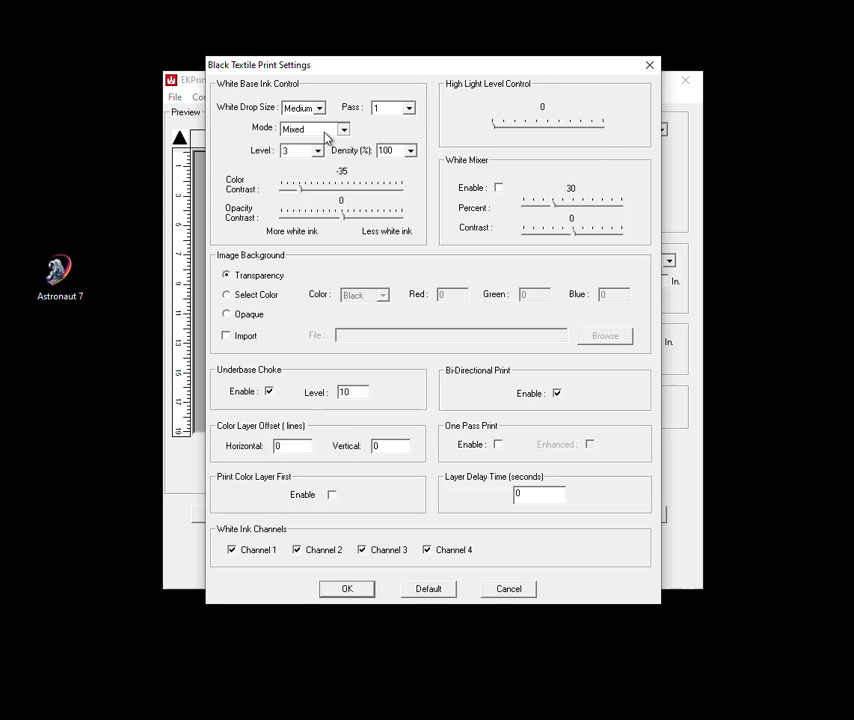
# Set the white underbase mode to Transparency and confirm with OK.
pyautogui.click(344, 128)
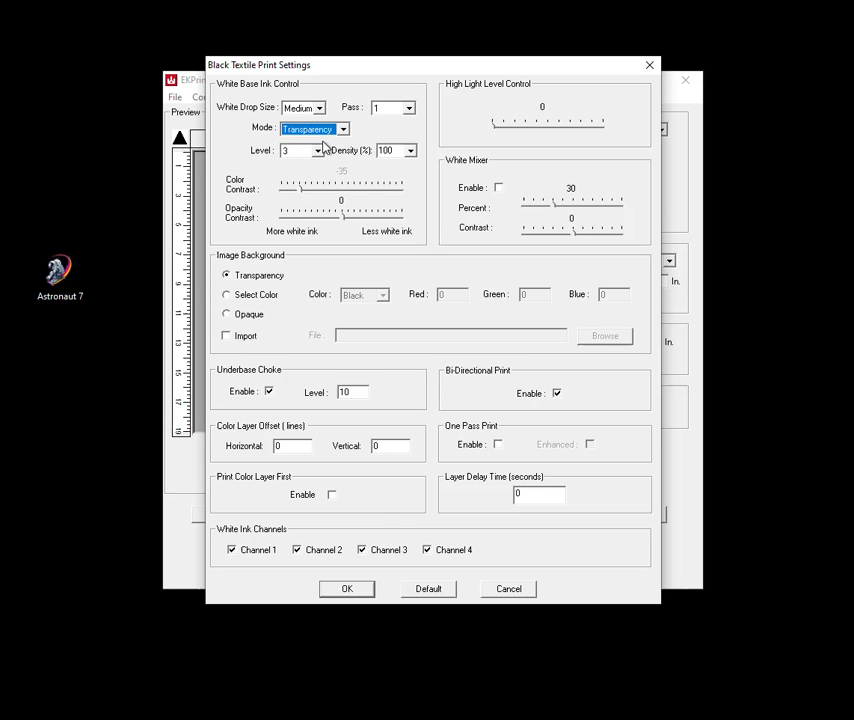
pyautogui.click(346, 588)
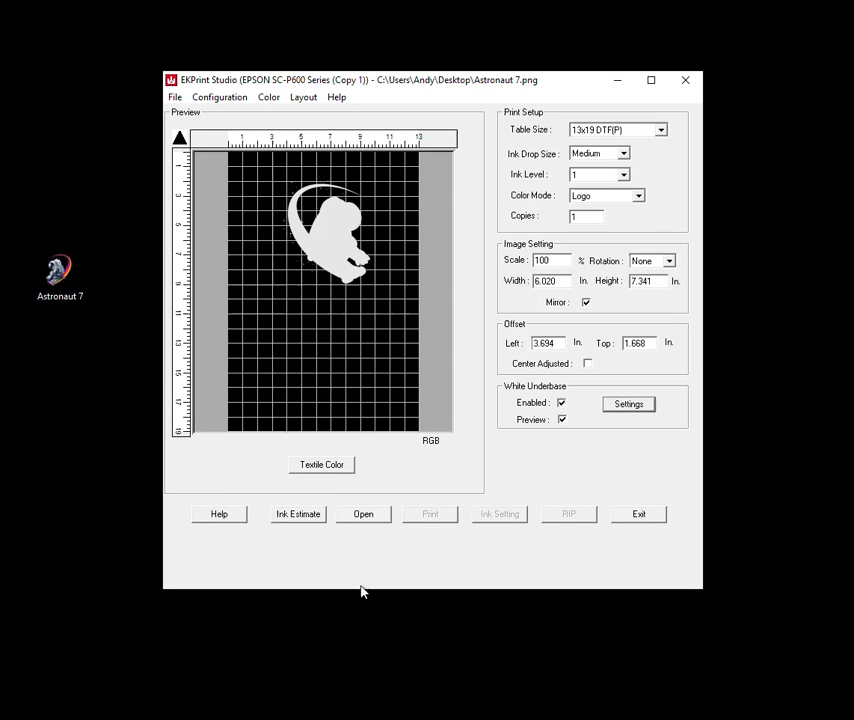
pyautogui.moveTo(318, 202)
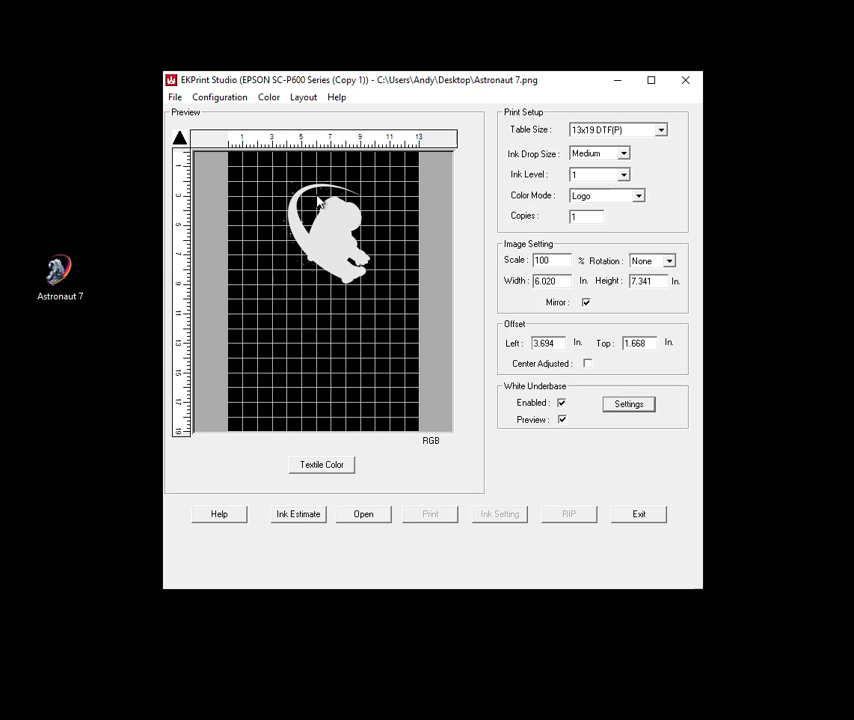
pyautogui.moveTo(324, 190)
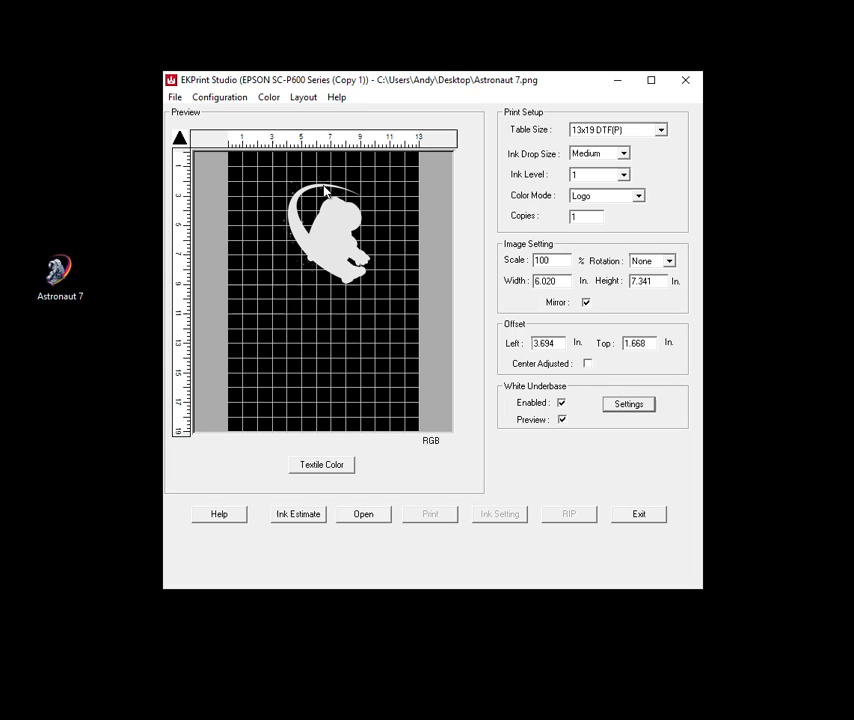
pyautogui.moveTo(576, 446)
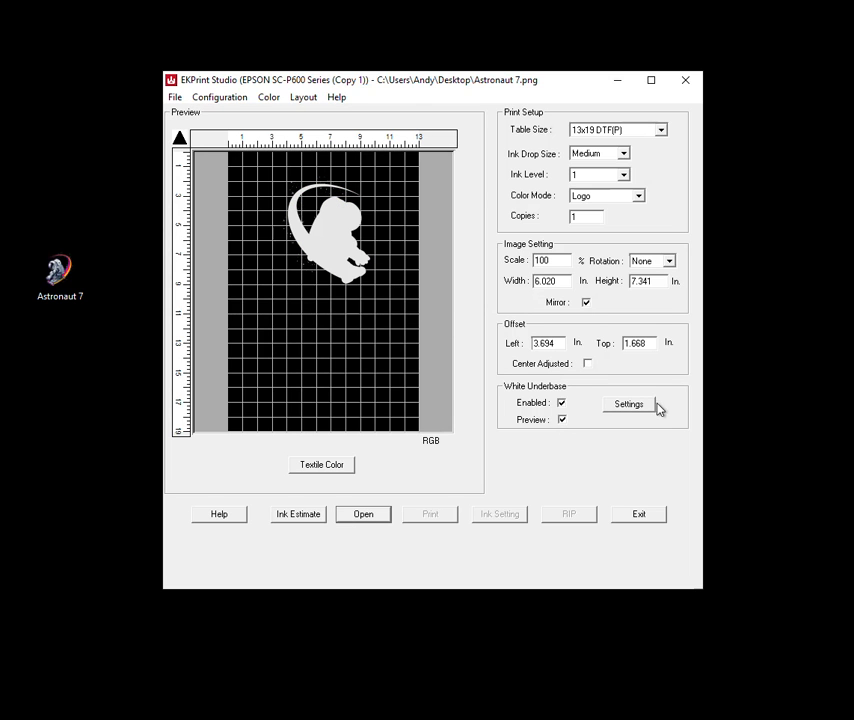
# Set white underbase level 2, density 100, with one-pass print and color layer first enabled.
pyautogui.click(628, 404)
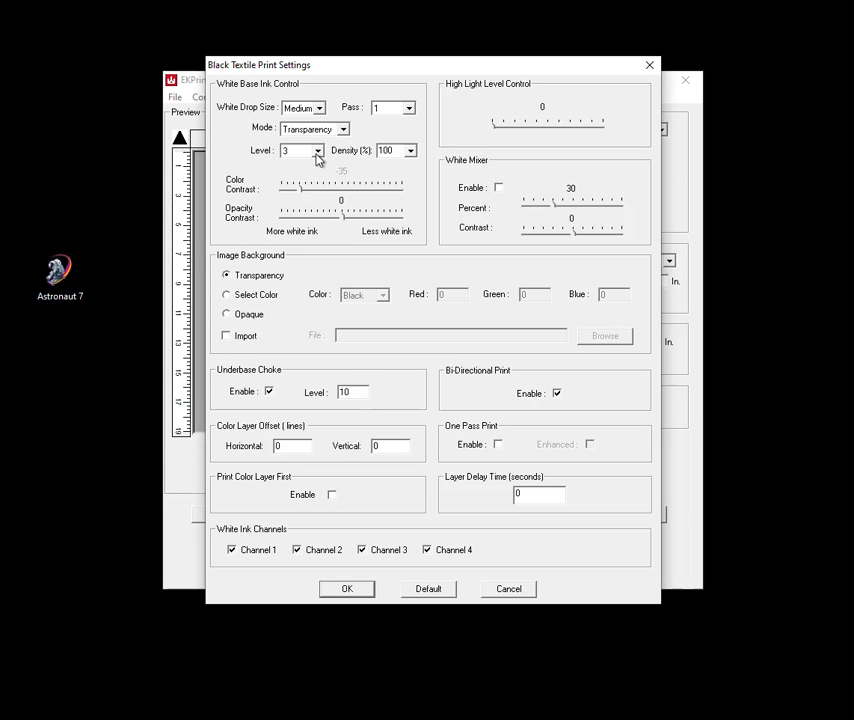
pyautogui.click(316, 150)
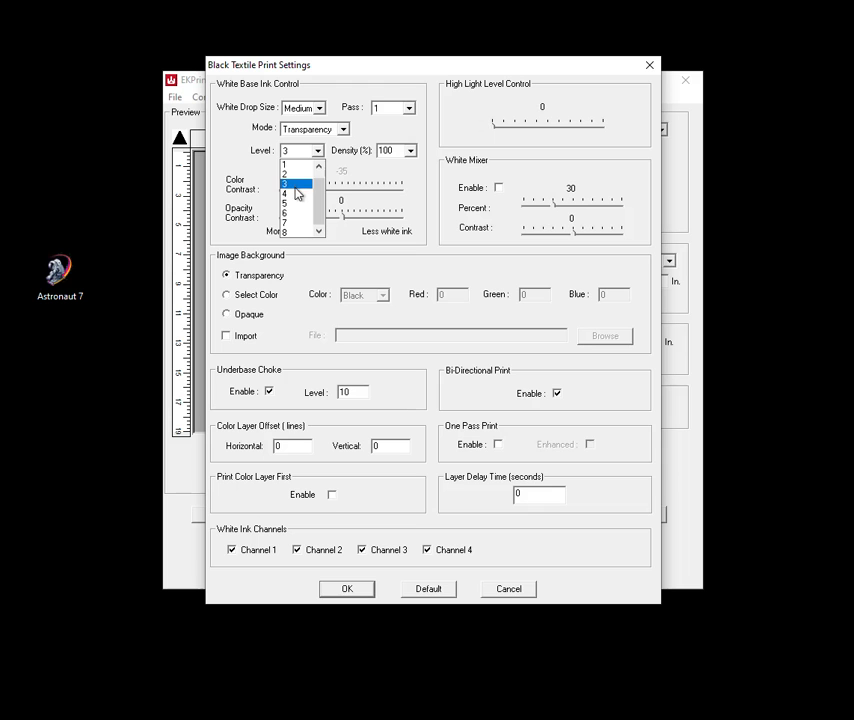
pyautogui.moveTo(292, 174)
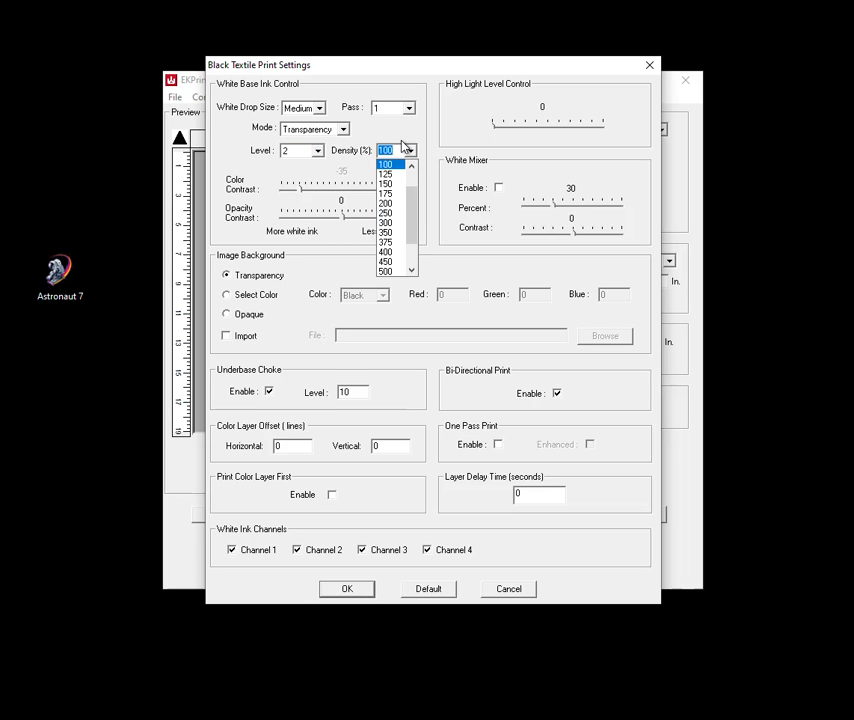
pyautogui.click(384, 160)
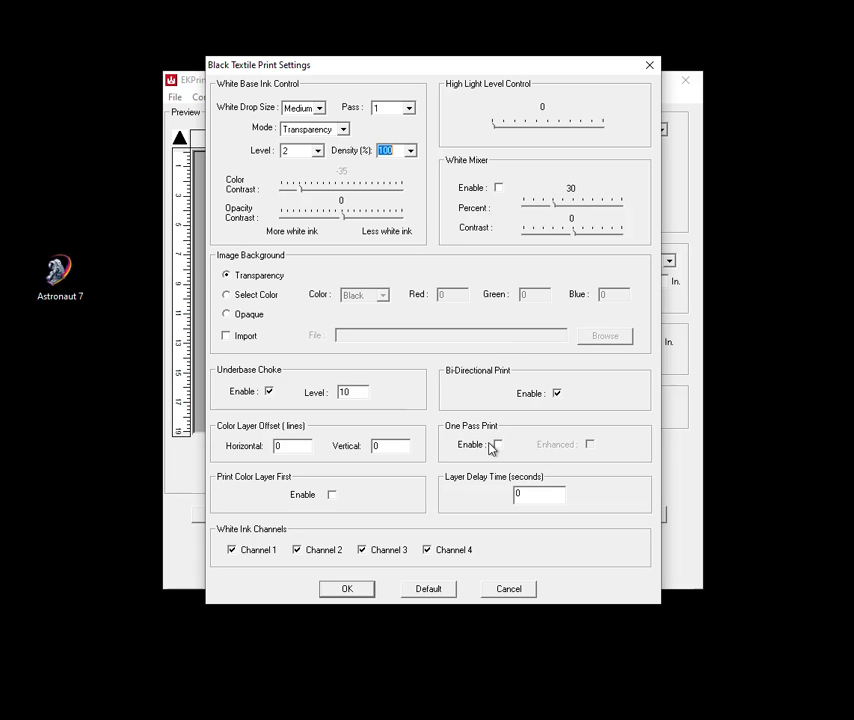
pyautogui.click(496, 444)
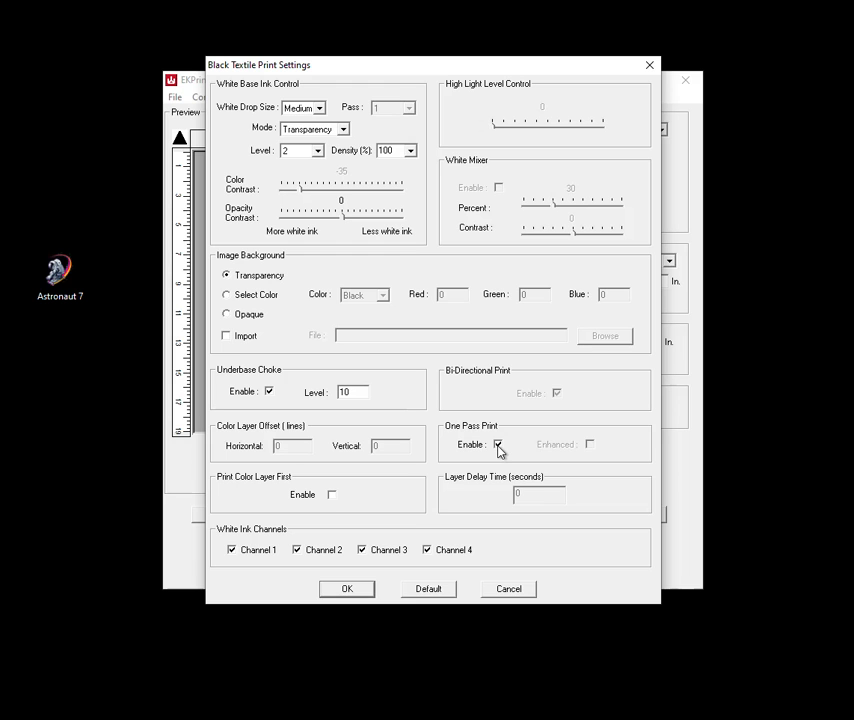
pyautogui.click(496, 444)
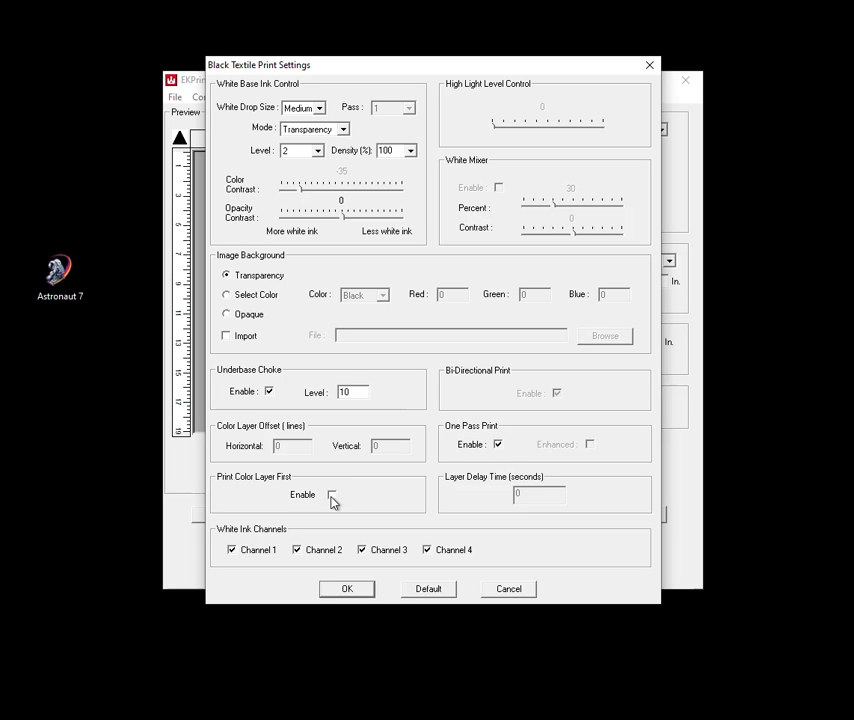
pyautogui.click(332, 494)
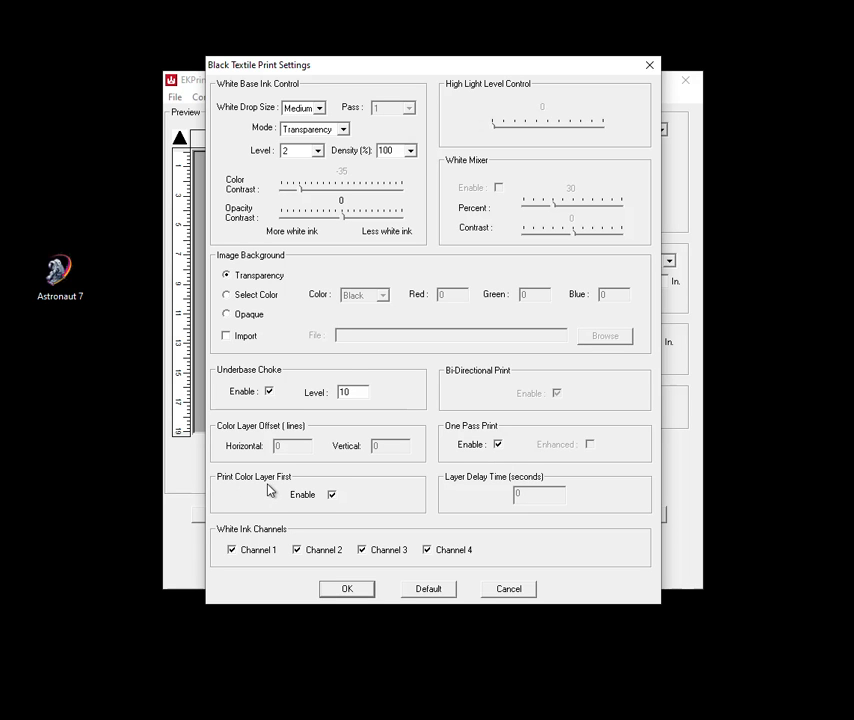
pyautogui.moveTo(288, 508)
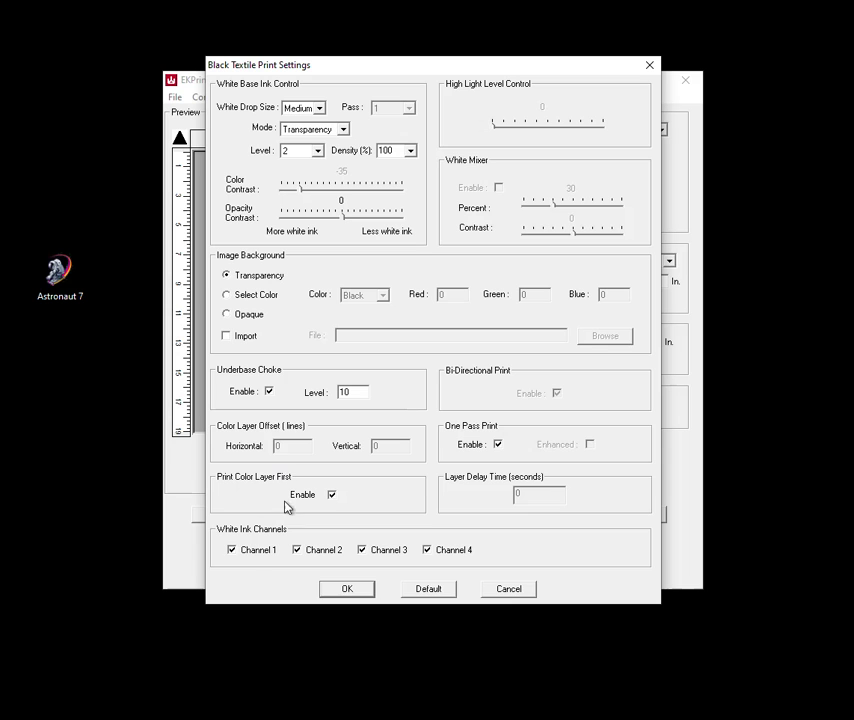
pyautogui.moveTo(248, 556)
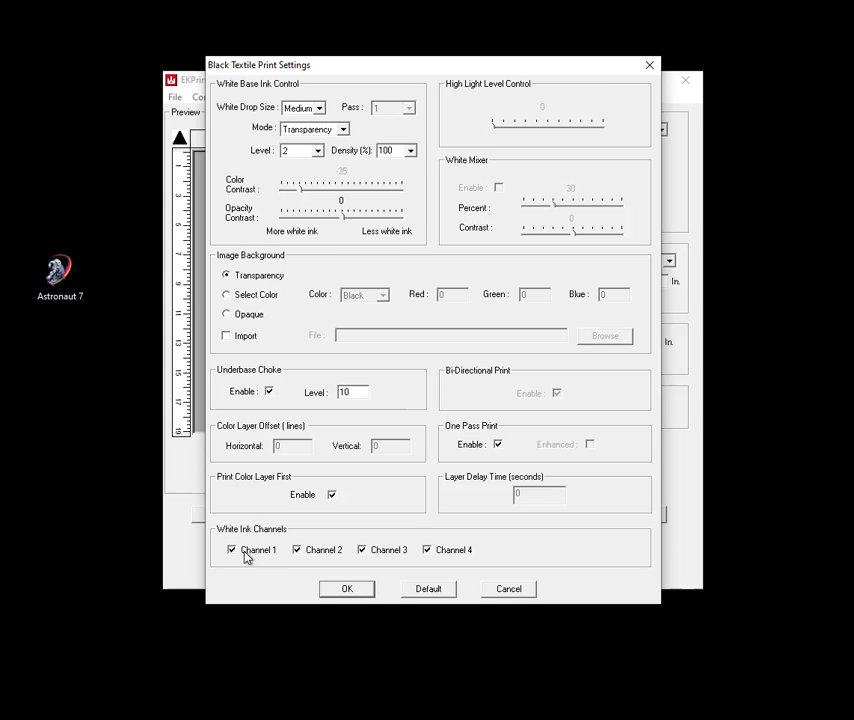
pyautogui.moveTo(420, 504)
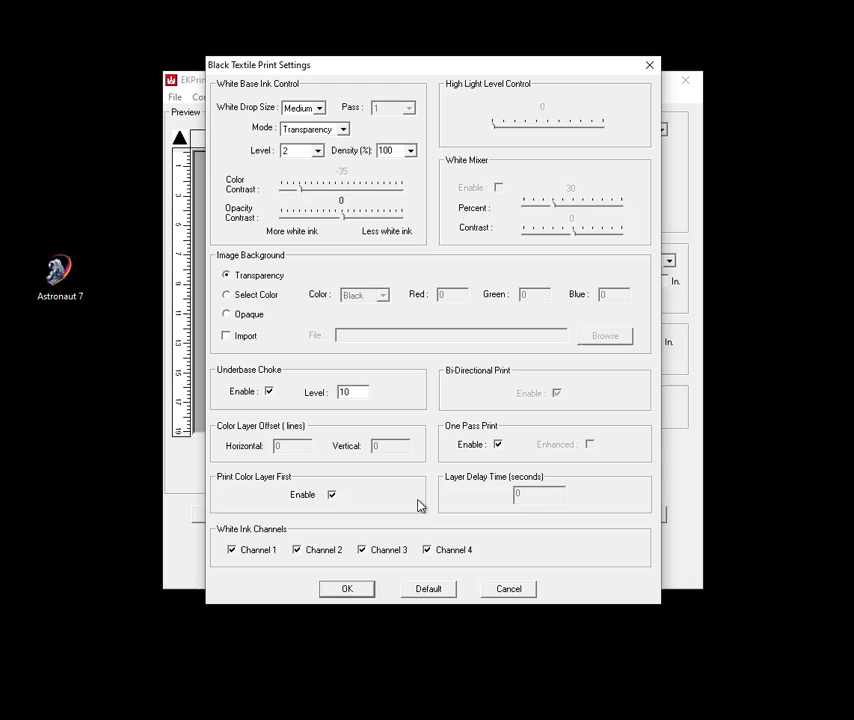
pyautogui.moveTo(234, 336)
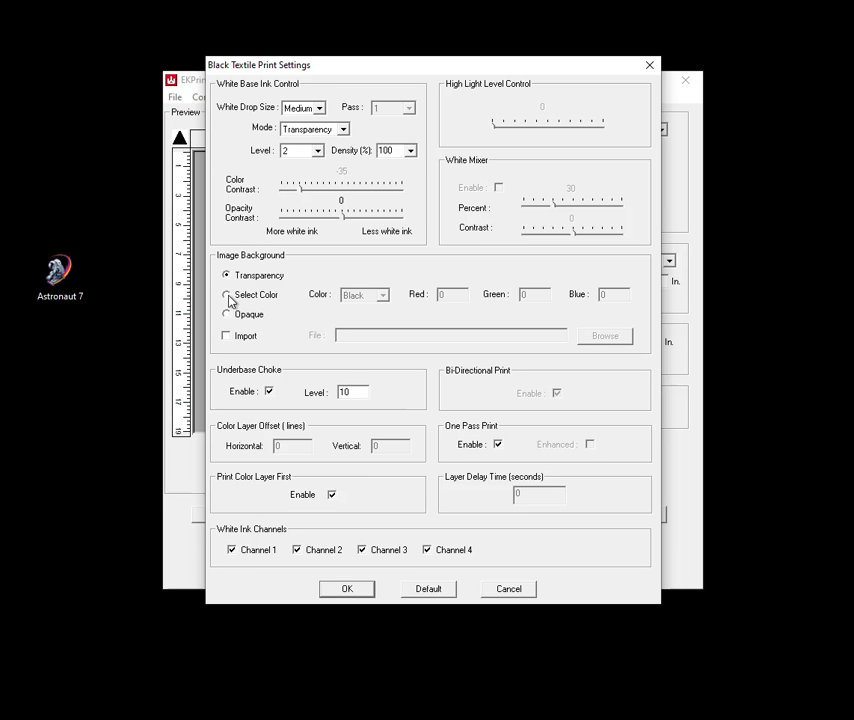
pyautogui.moveTo(230, 360)
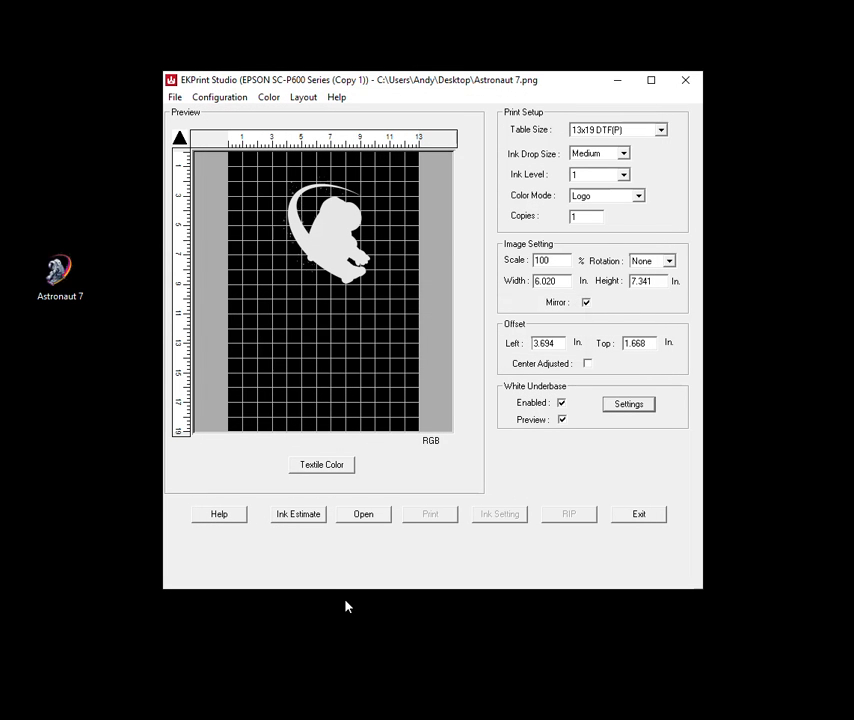
pyautogui.moveTo(428, 420)
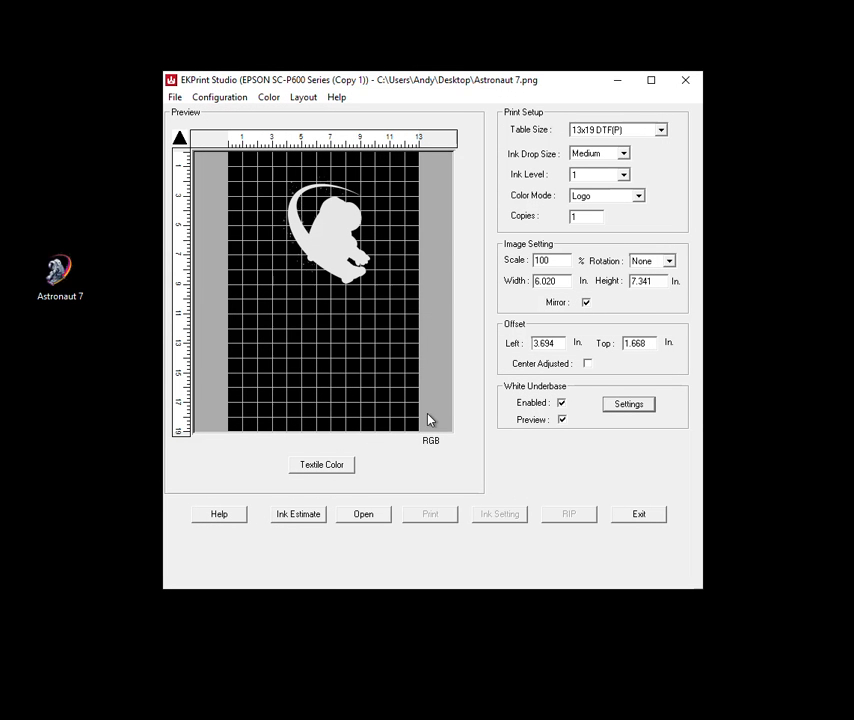
pyautogui.moveTo(482, 254)
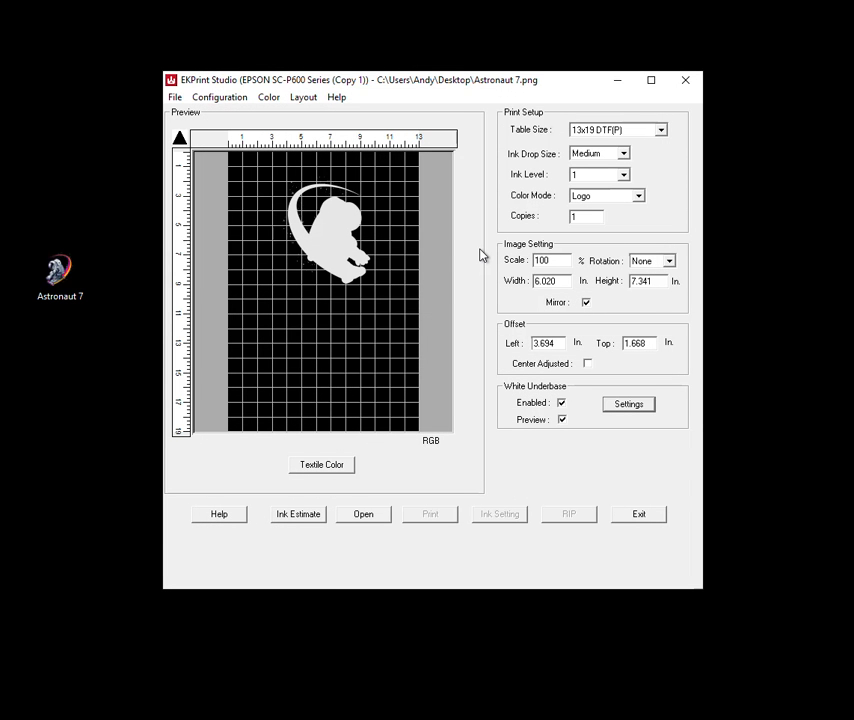
pyautogui.moveTo(420, 384)
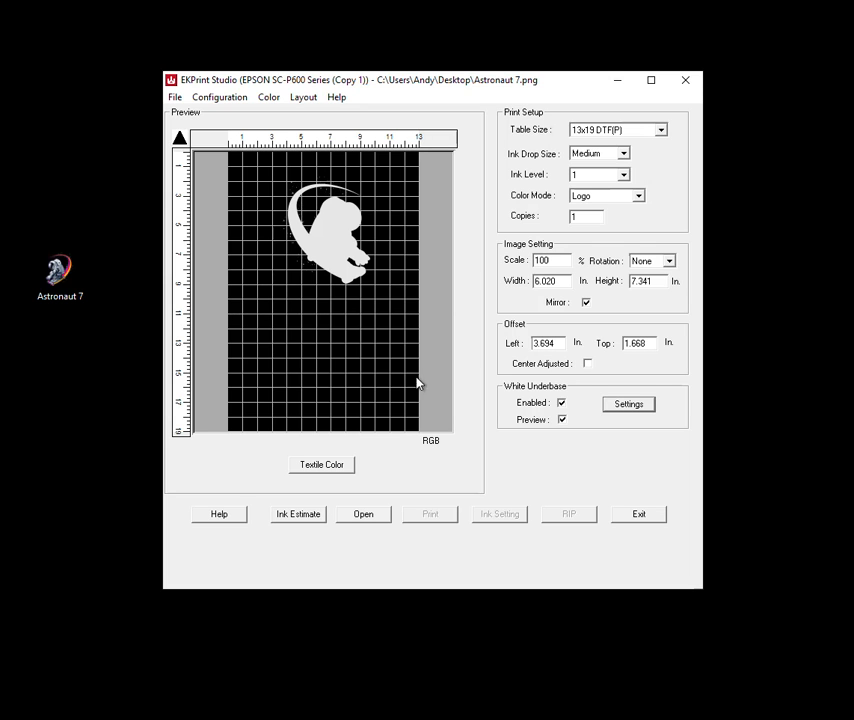
pyautogui.moveTo(348, 284)
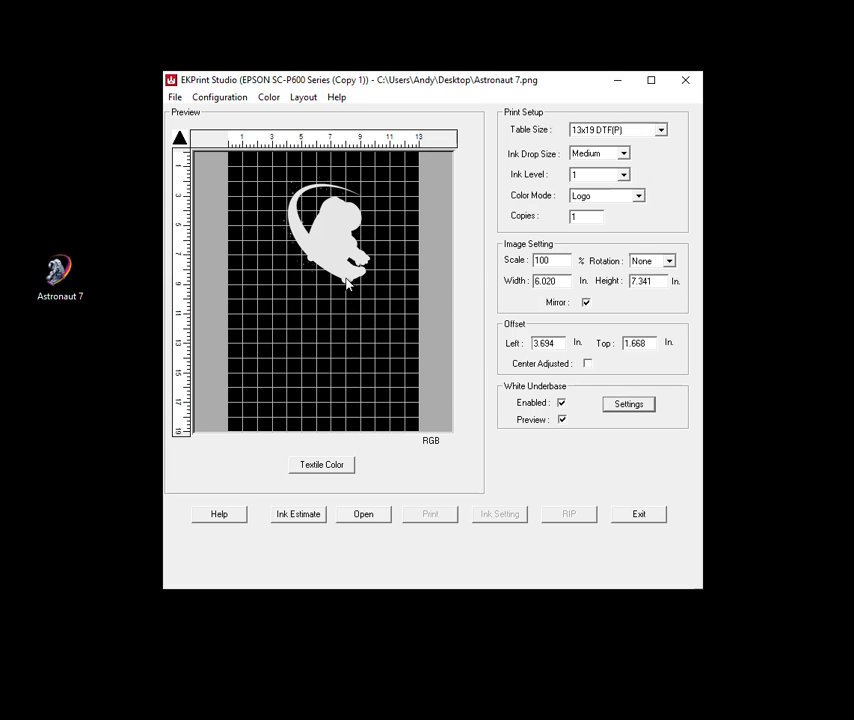
pyautogui.moveTo(424, 218)
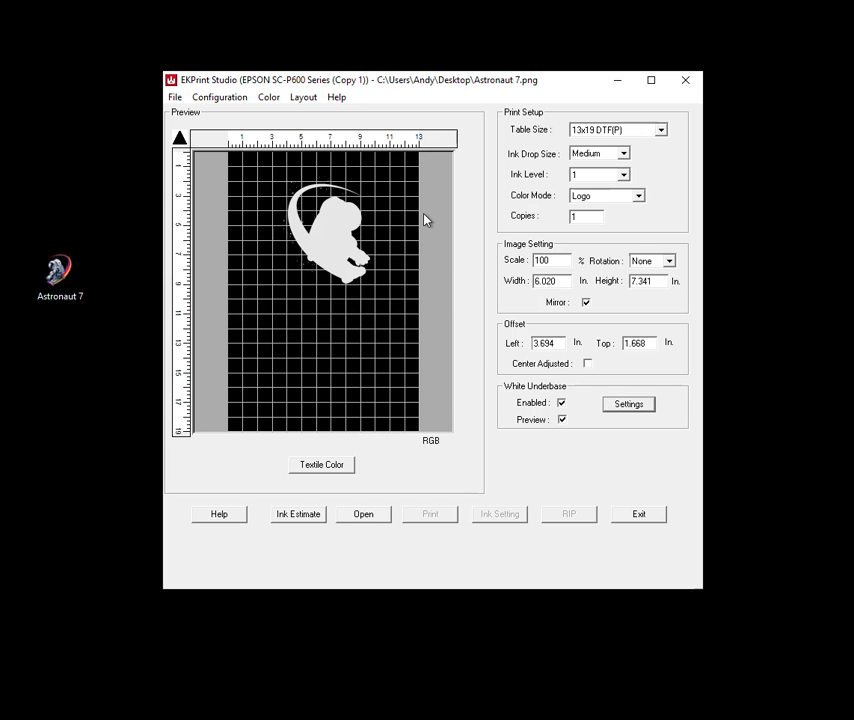
pyautogui.moveTo(316, 186)
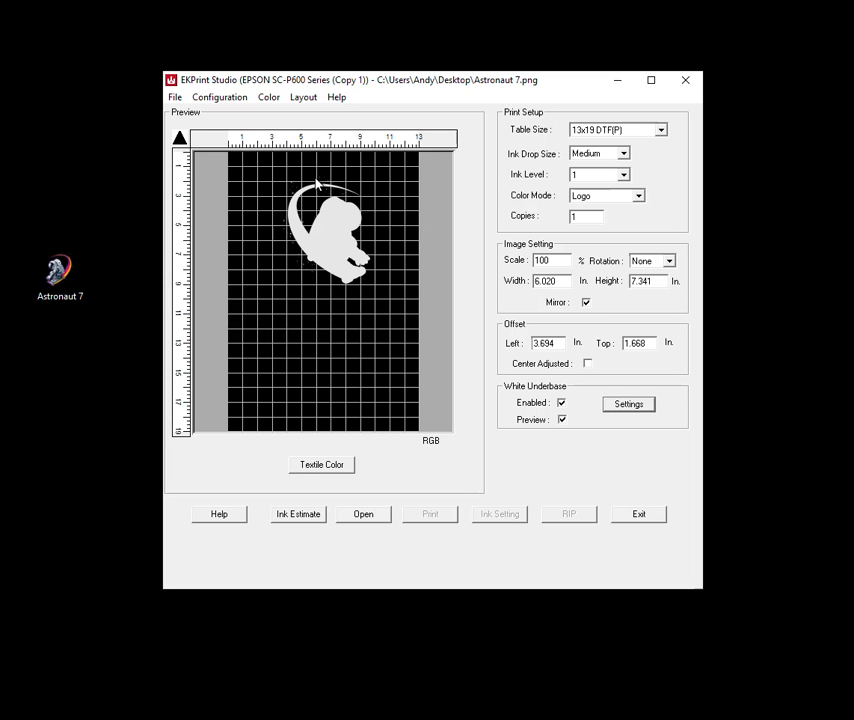
# Reach the Ink Channels Configuration via Configuration > System, showing front white and back CMYK channels.
pyautogui.click(220, 96)
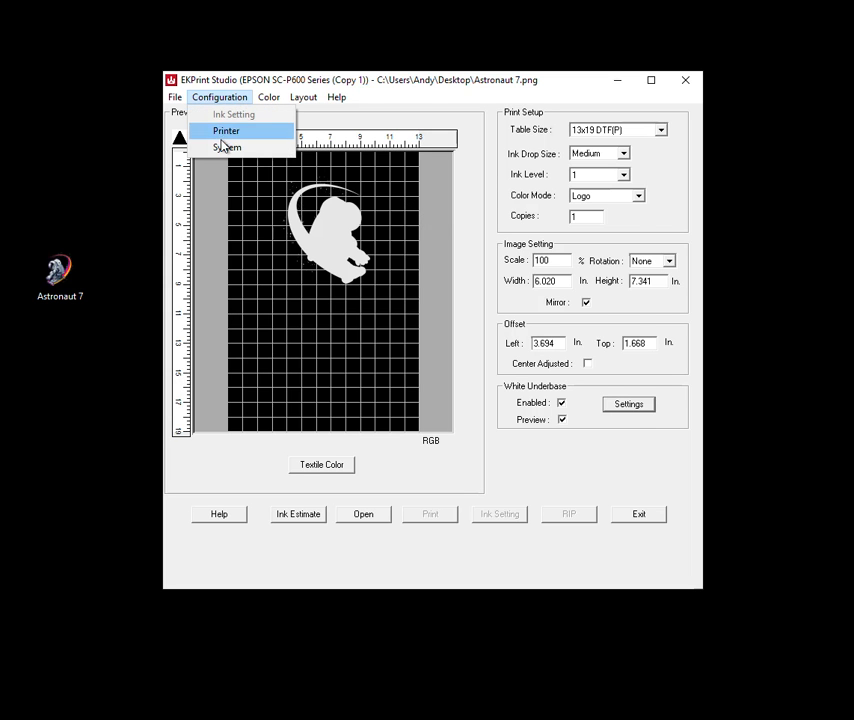
pyautogui.click(228, 148)
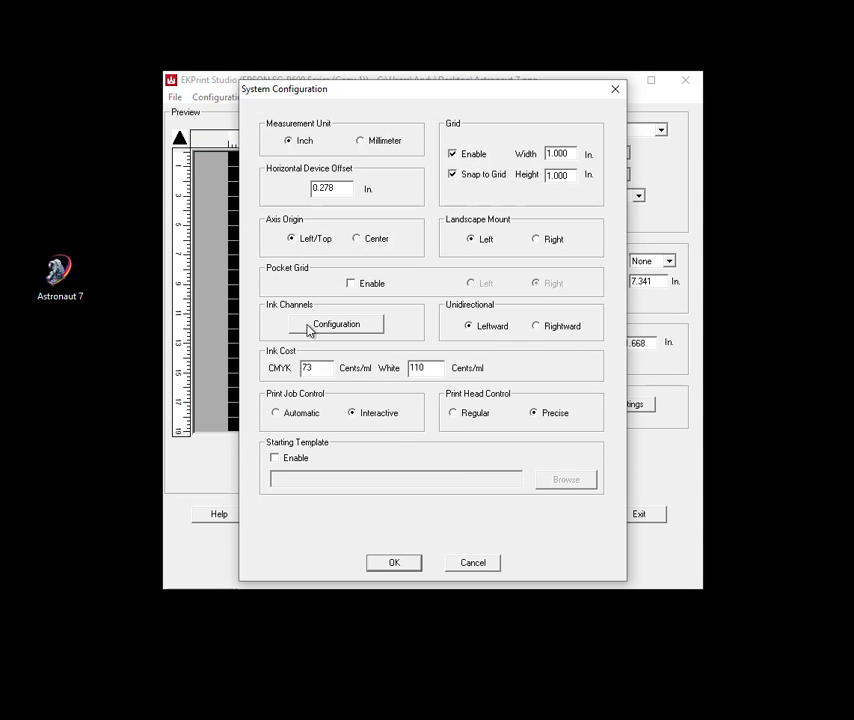
pyautogui.click(336, 324)
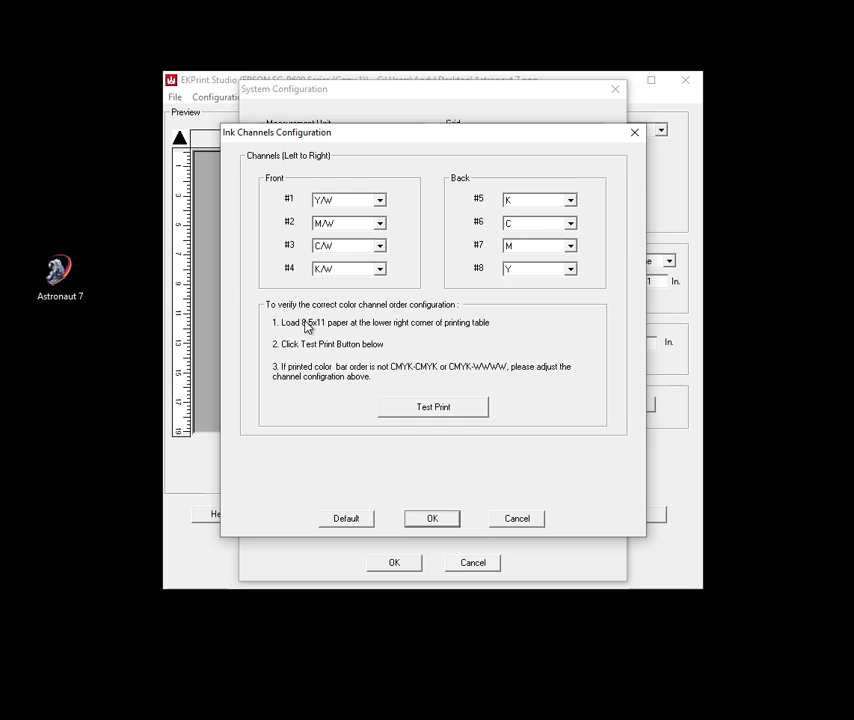
pyautogui.moveTo(342, 232)
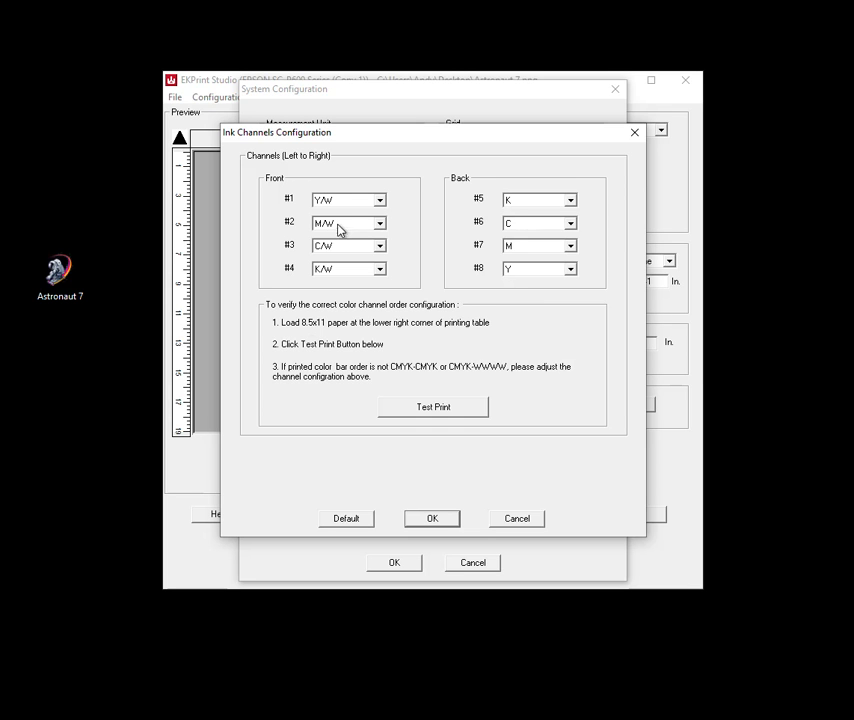
pyautogui.moveTo(284, 192)
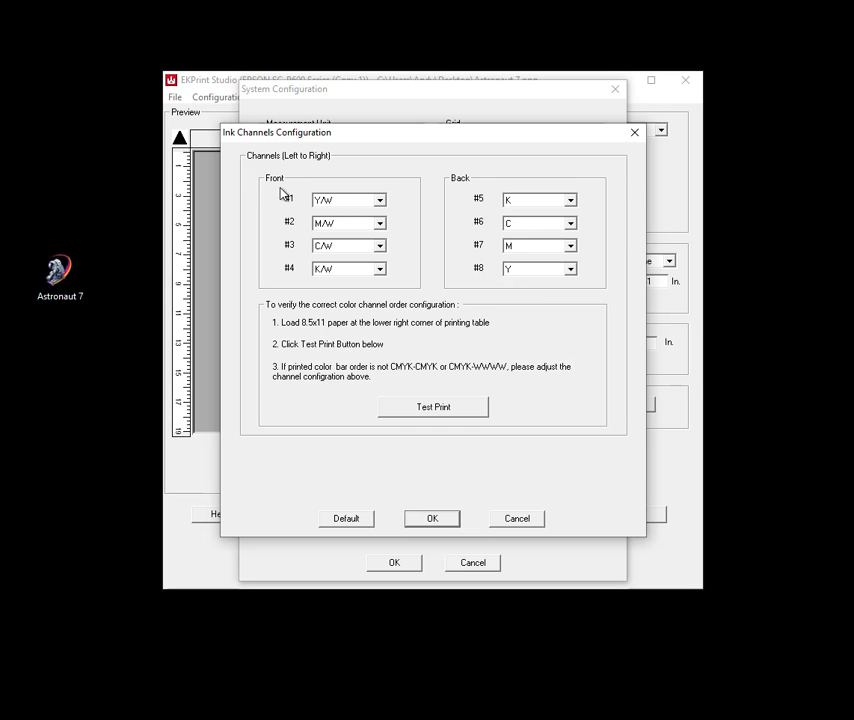
pyautogui.moveTo(500, 320)
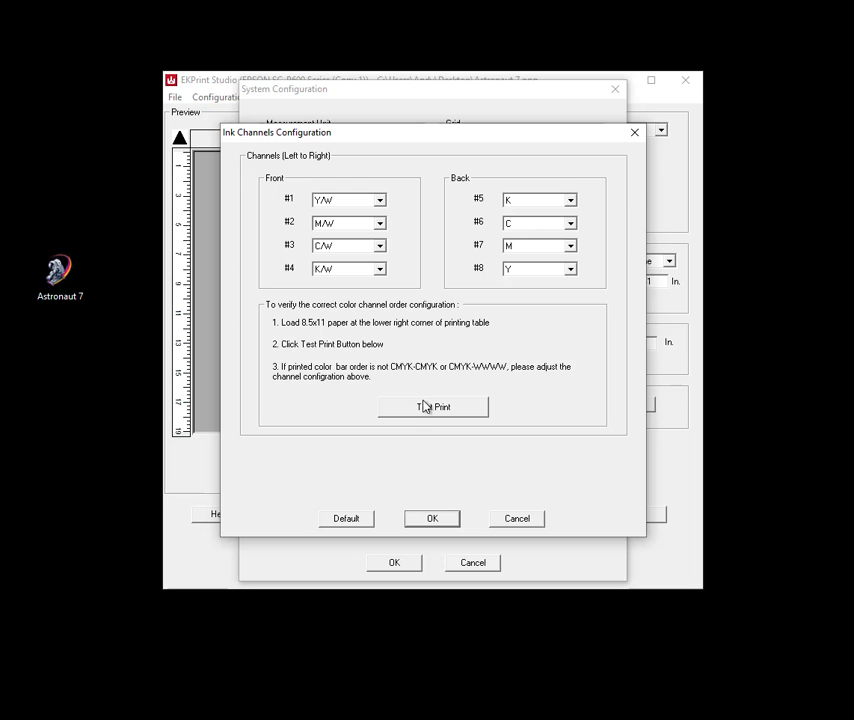
pyautogui.moveTo(338, 224)
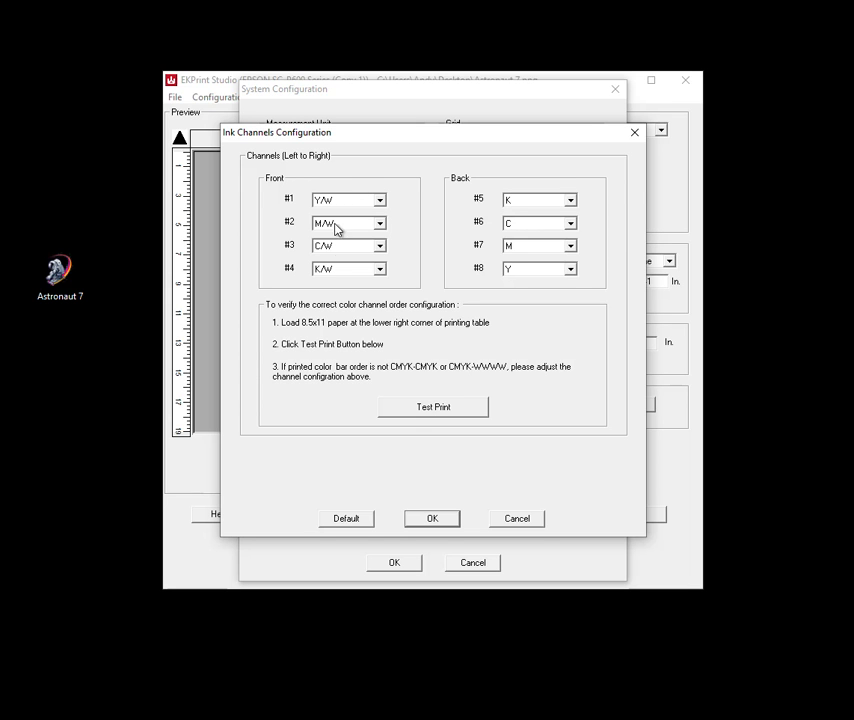
pyautogui.moveTo(336, 250)
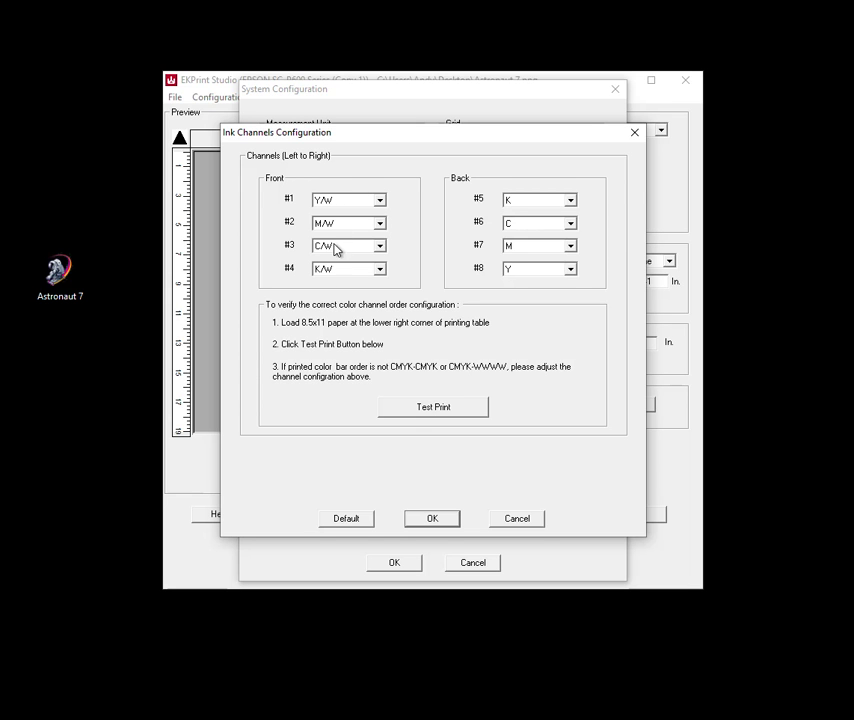